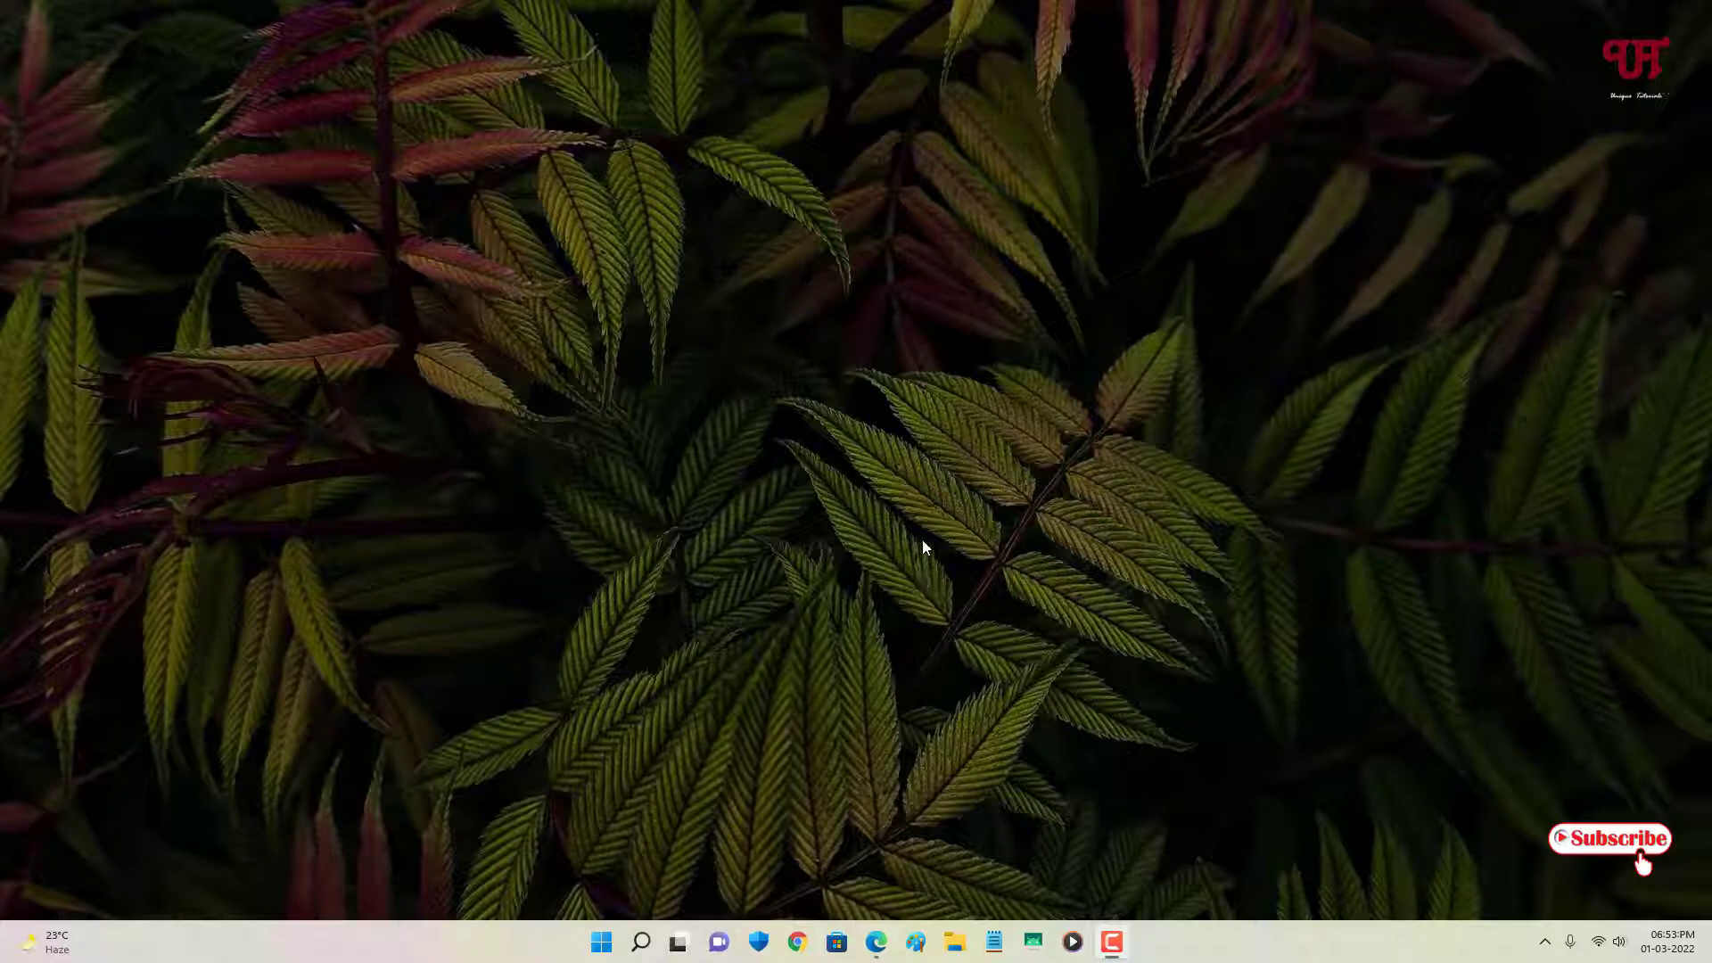
{"action": "mouse_move", "coordinate": [884, 471]}
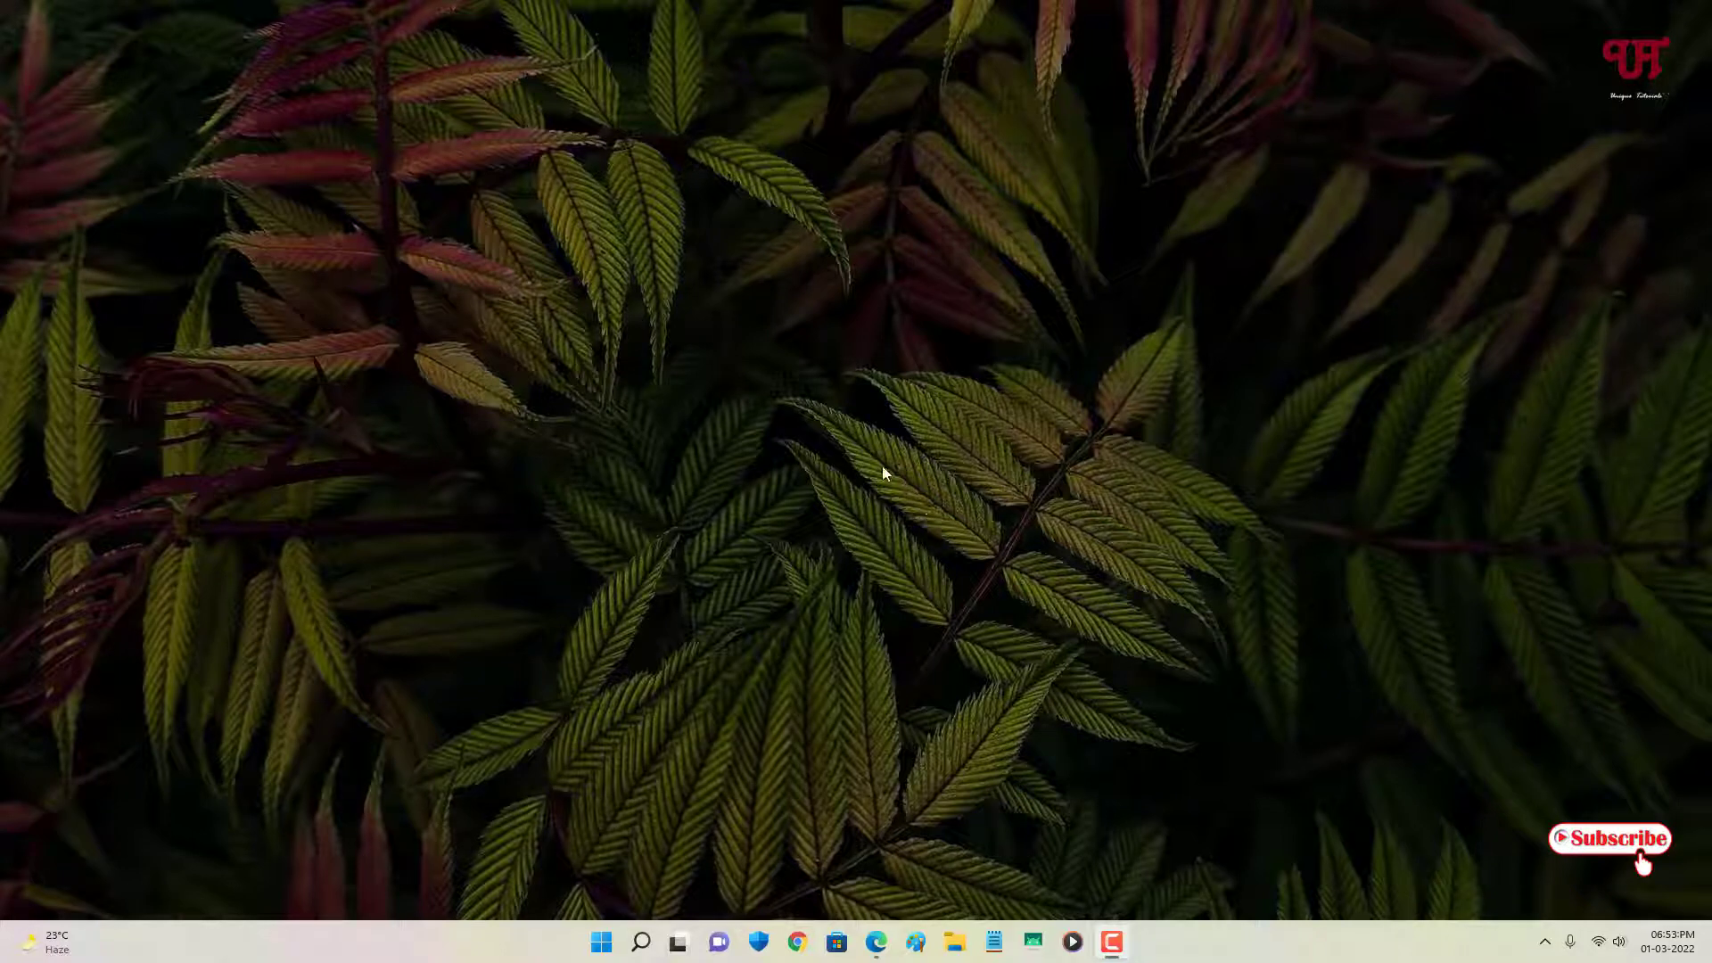
{"action": "mouse_move", "coordinate": [794, 519]}
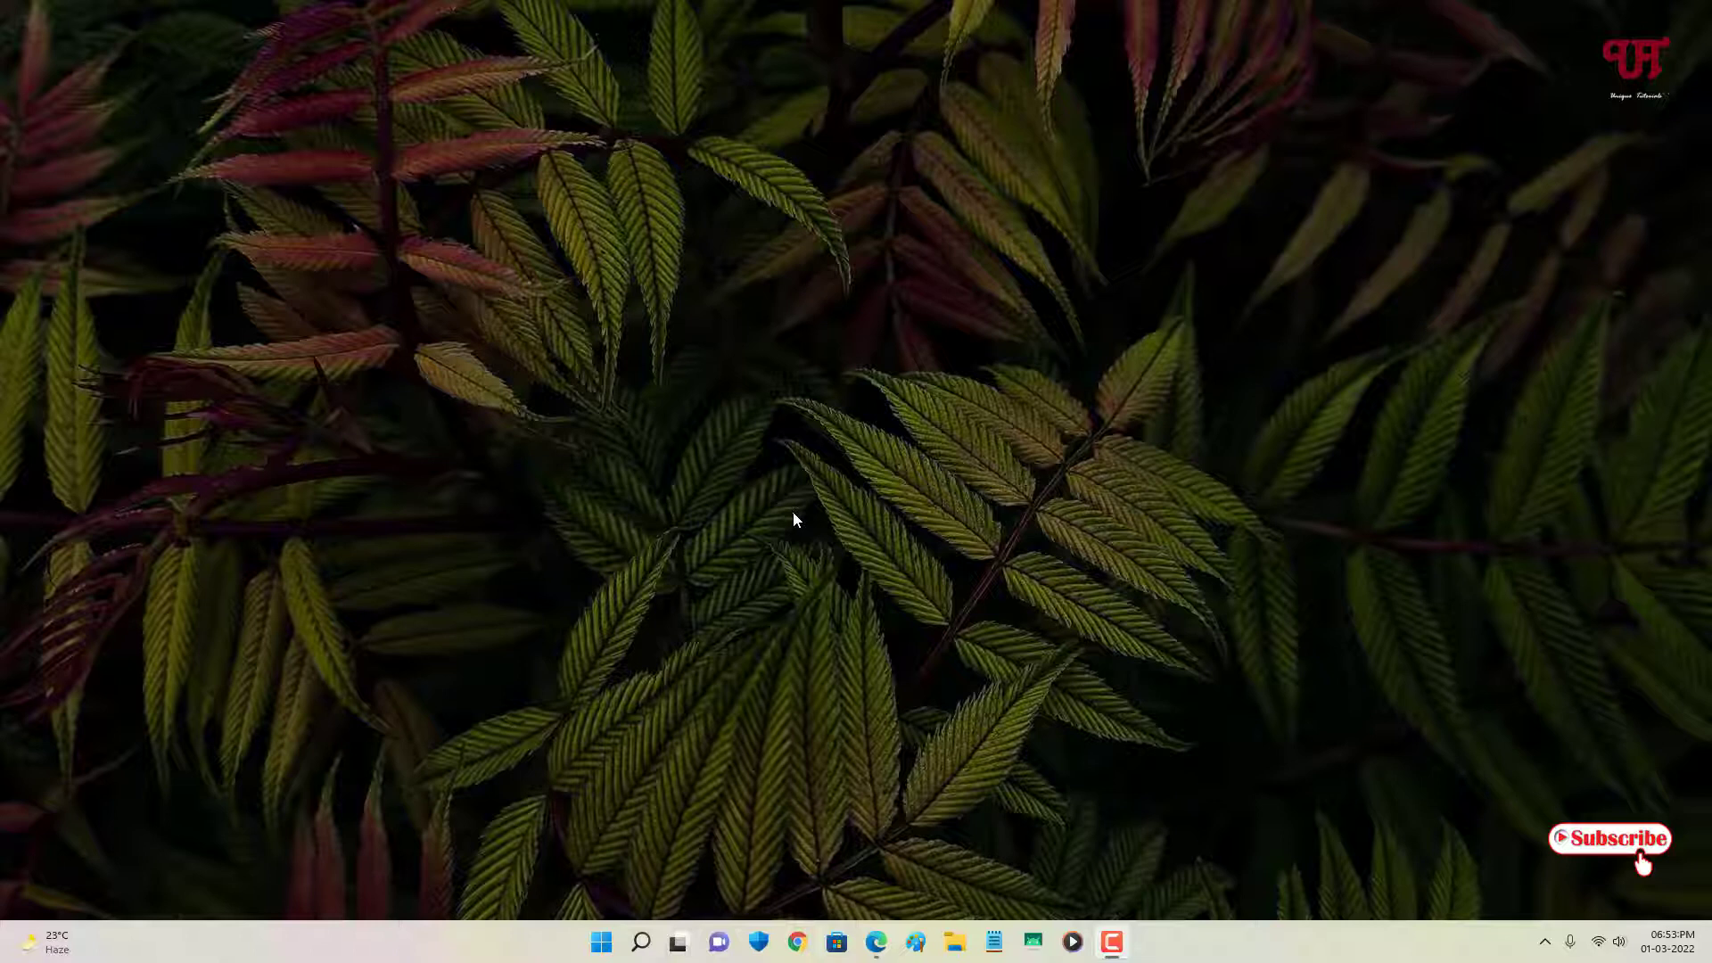
{"action": "mouse_move", "coordinate": [858, 787]}
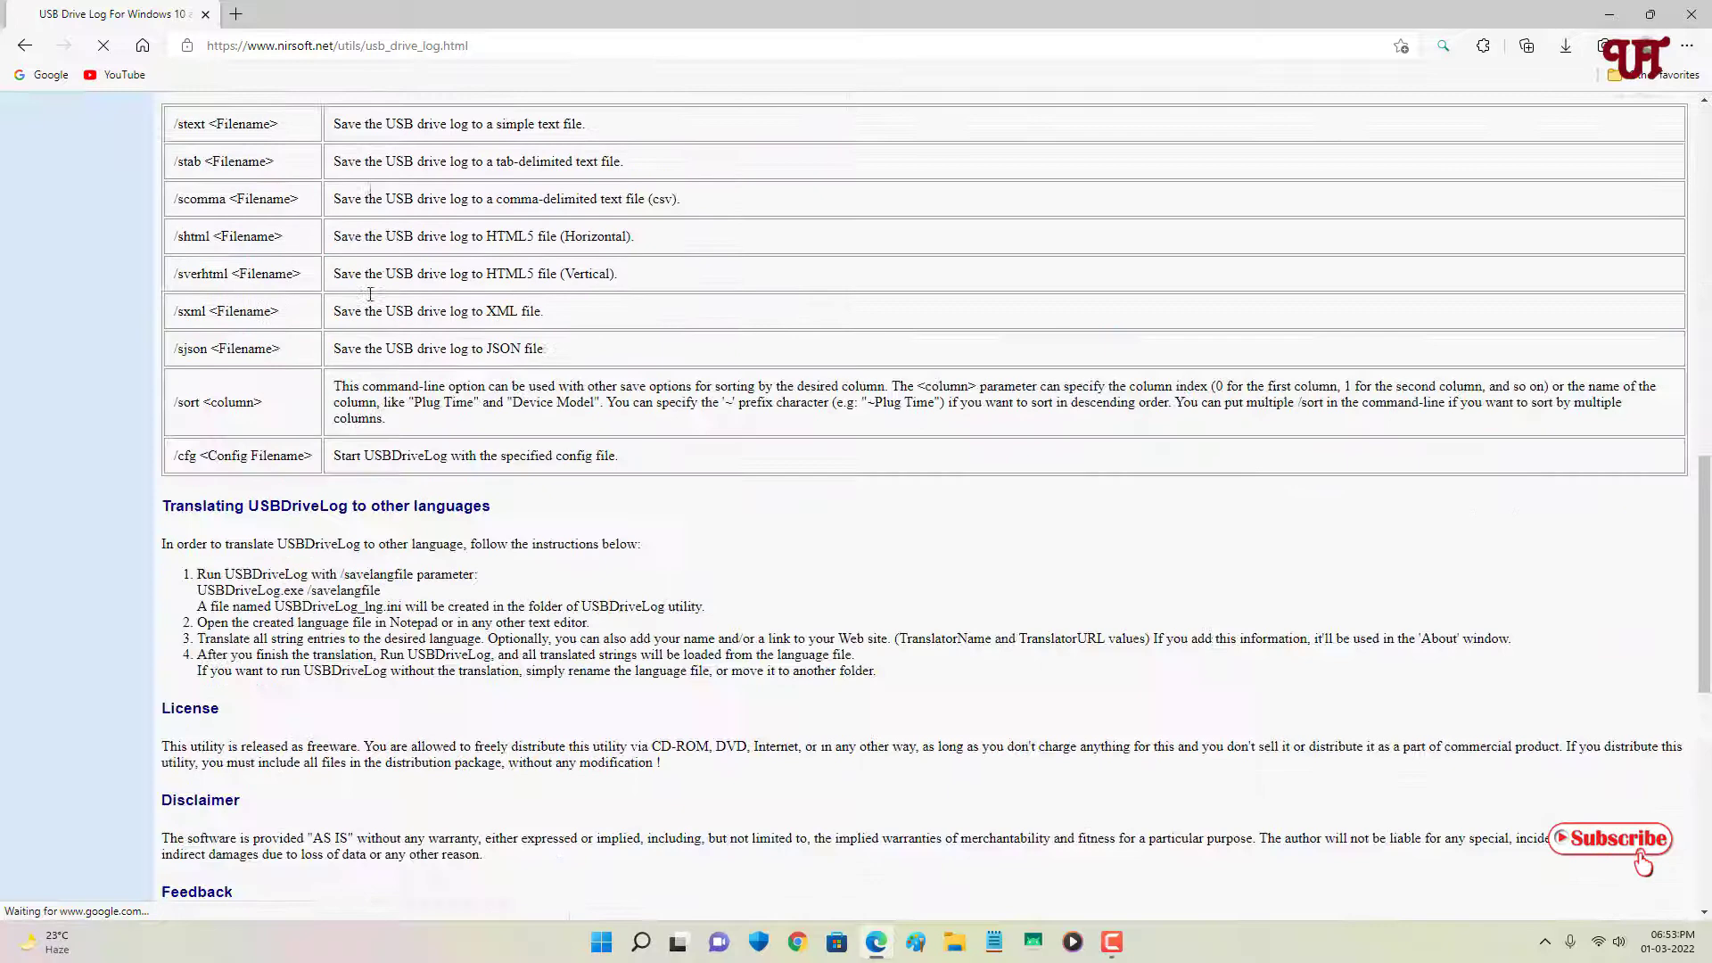
Download the USBDriveLog zip from NirSoft and reveal it in the Downloads folder
{"action": "scroll", "scroll_direction": "down", "scroll_amount": 3}
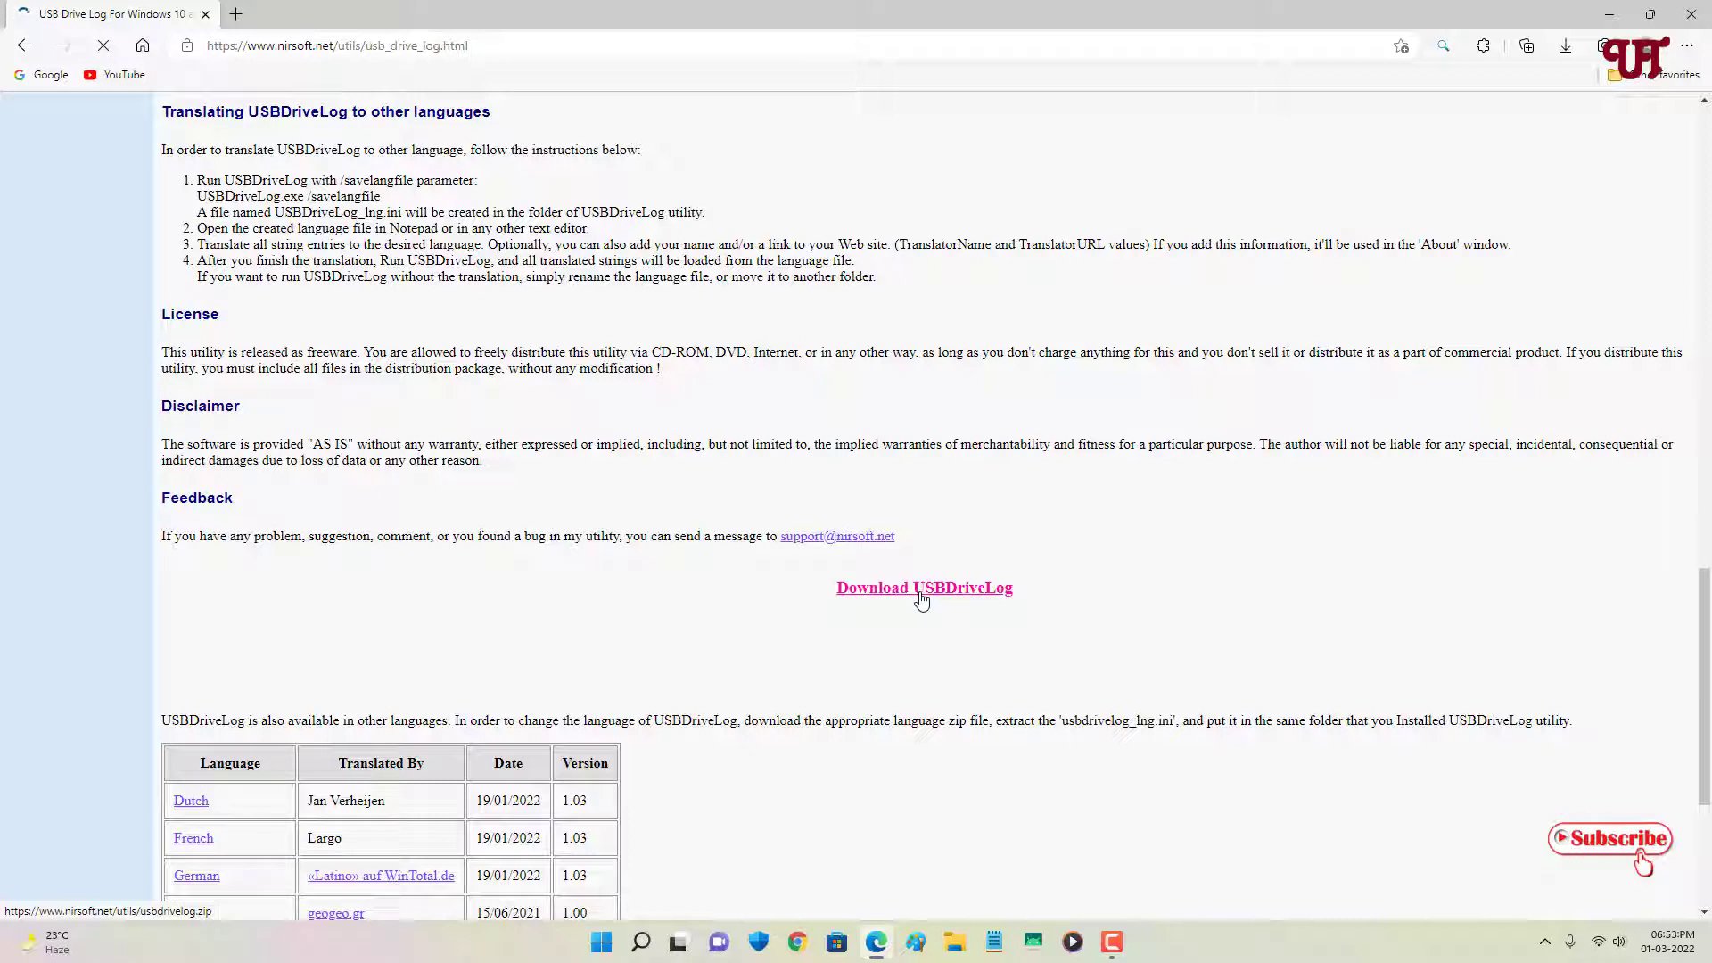
{"action": "left_click", "coordinate": [924, 587]}
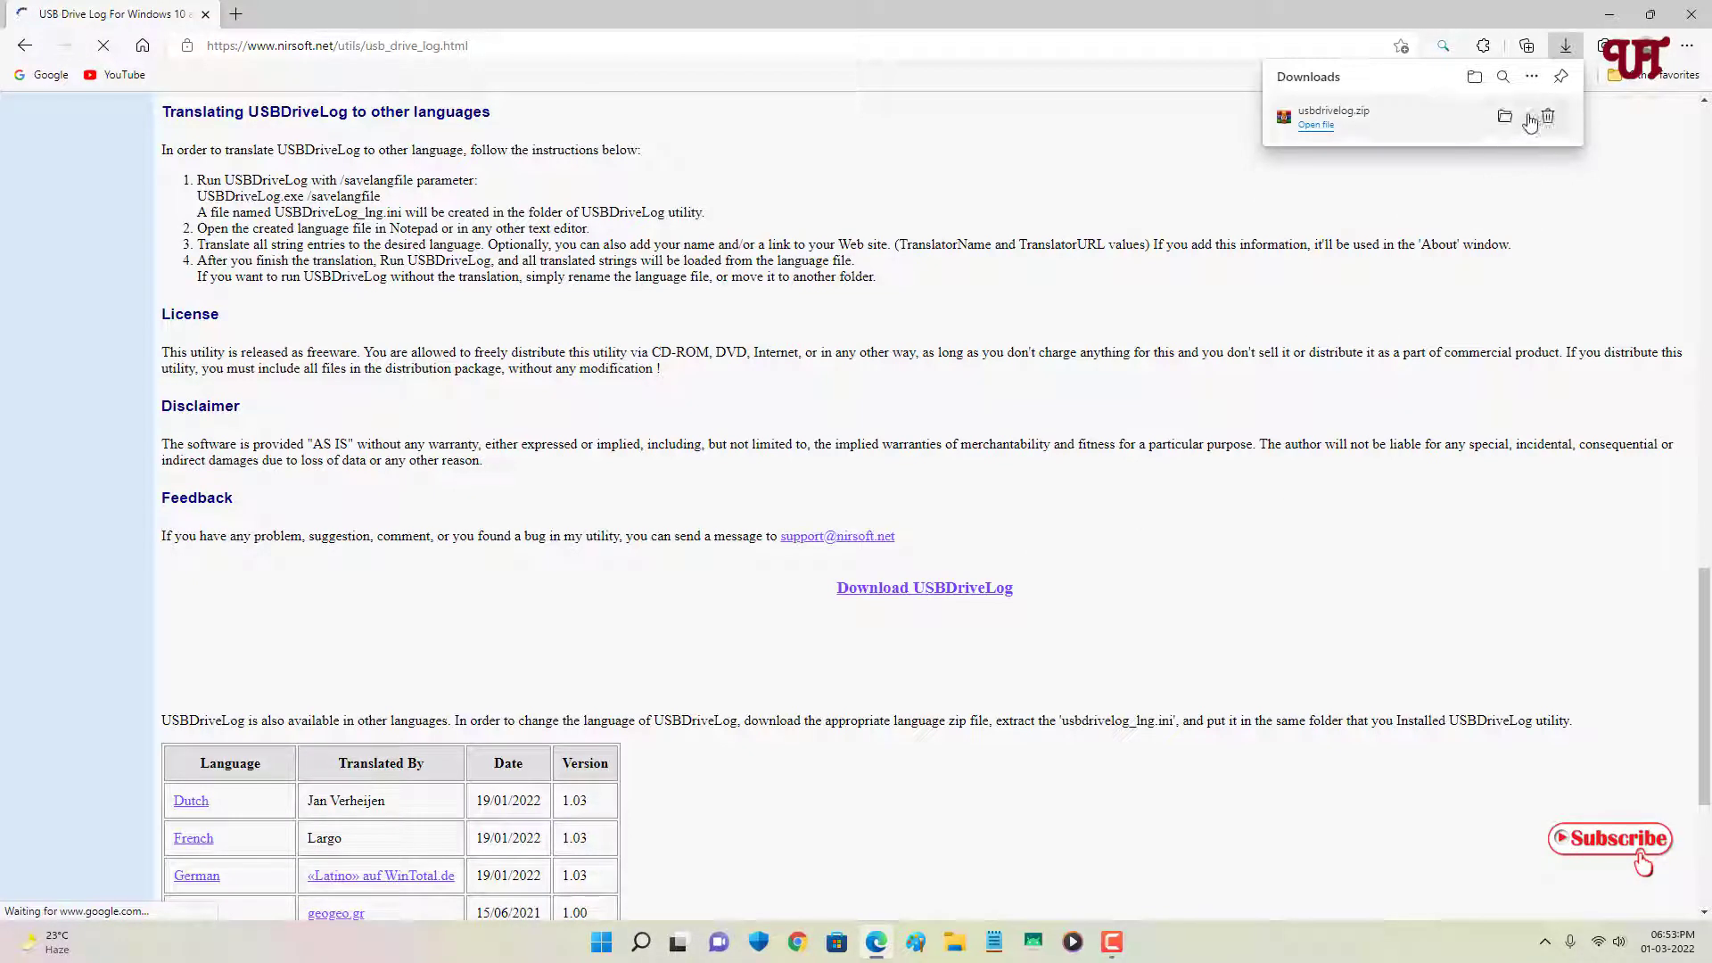
{"action": "left_click", "coordinate": [1505, 118]}
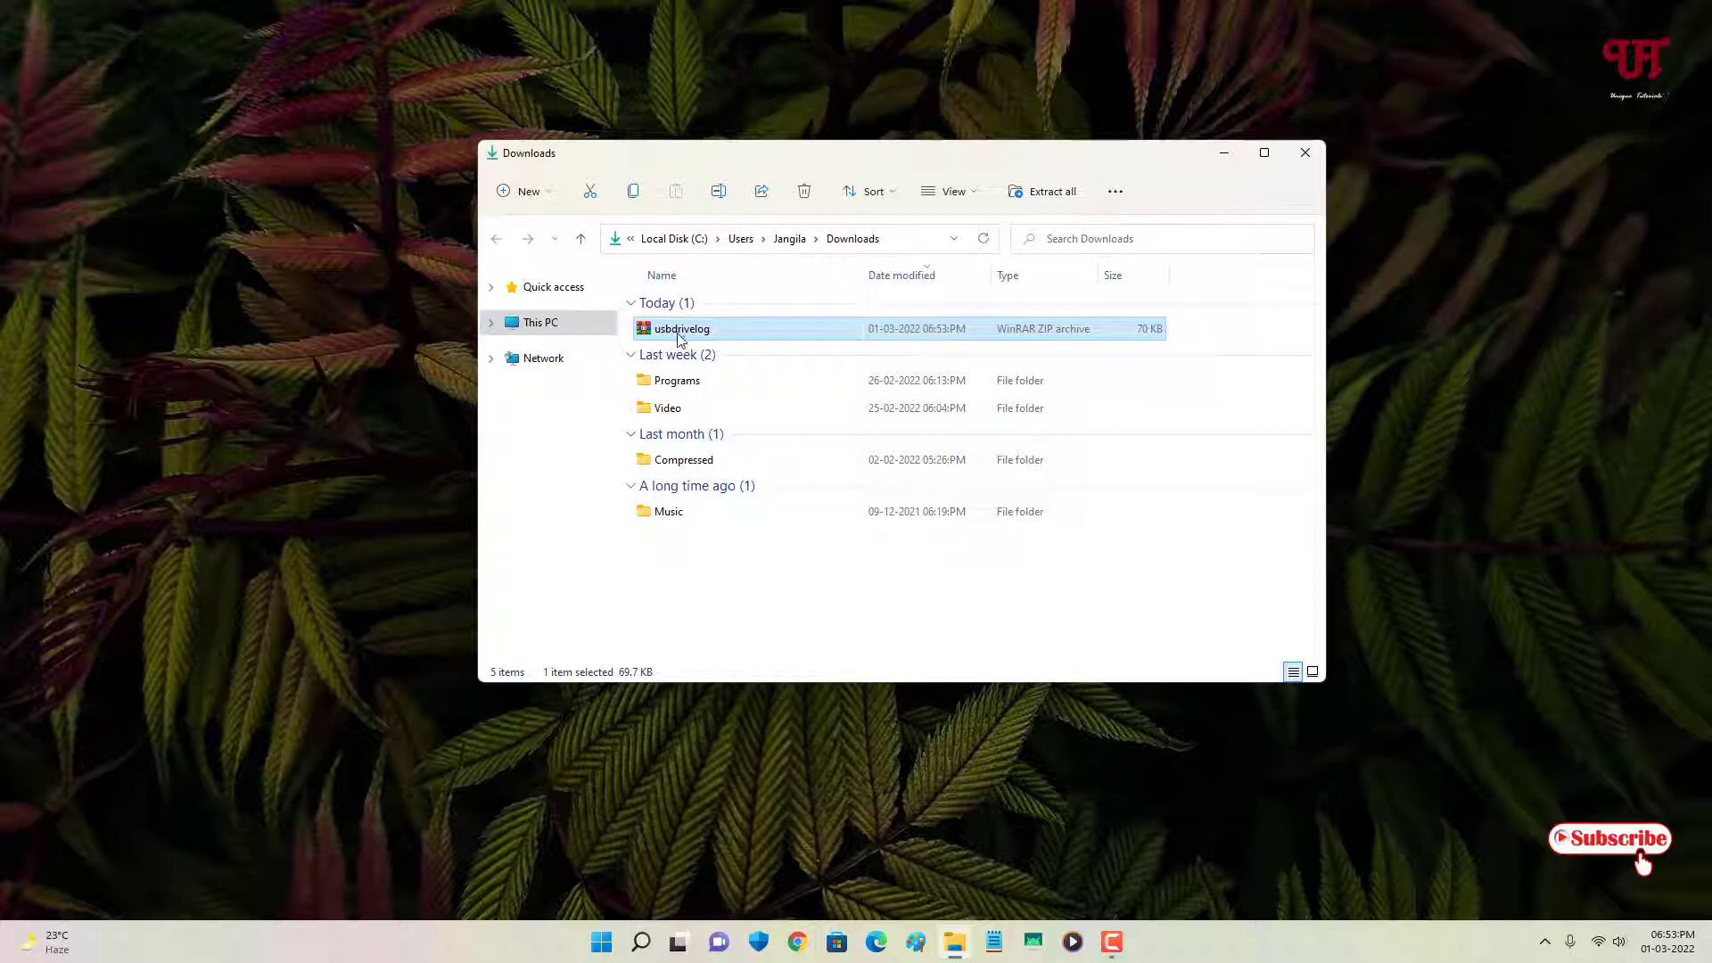
Extract usbdrivelog.zip and enter the folder holding readme, help file and USBDriveLog.exe
{"action": "double_click", "coordinate": [680, 328]}
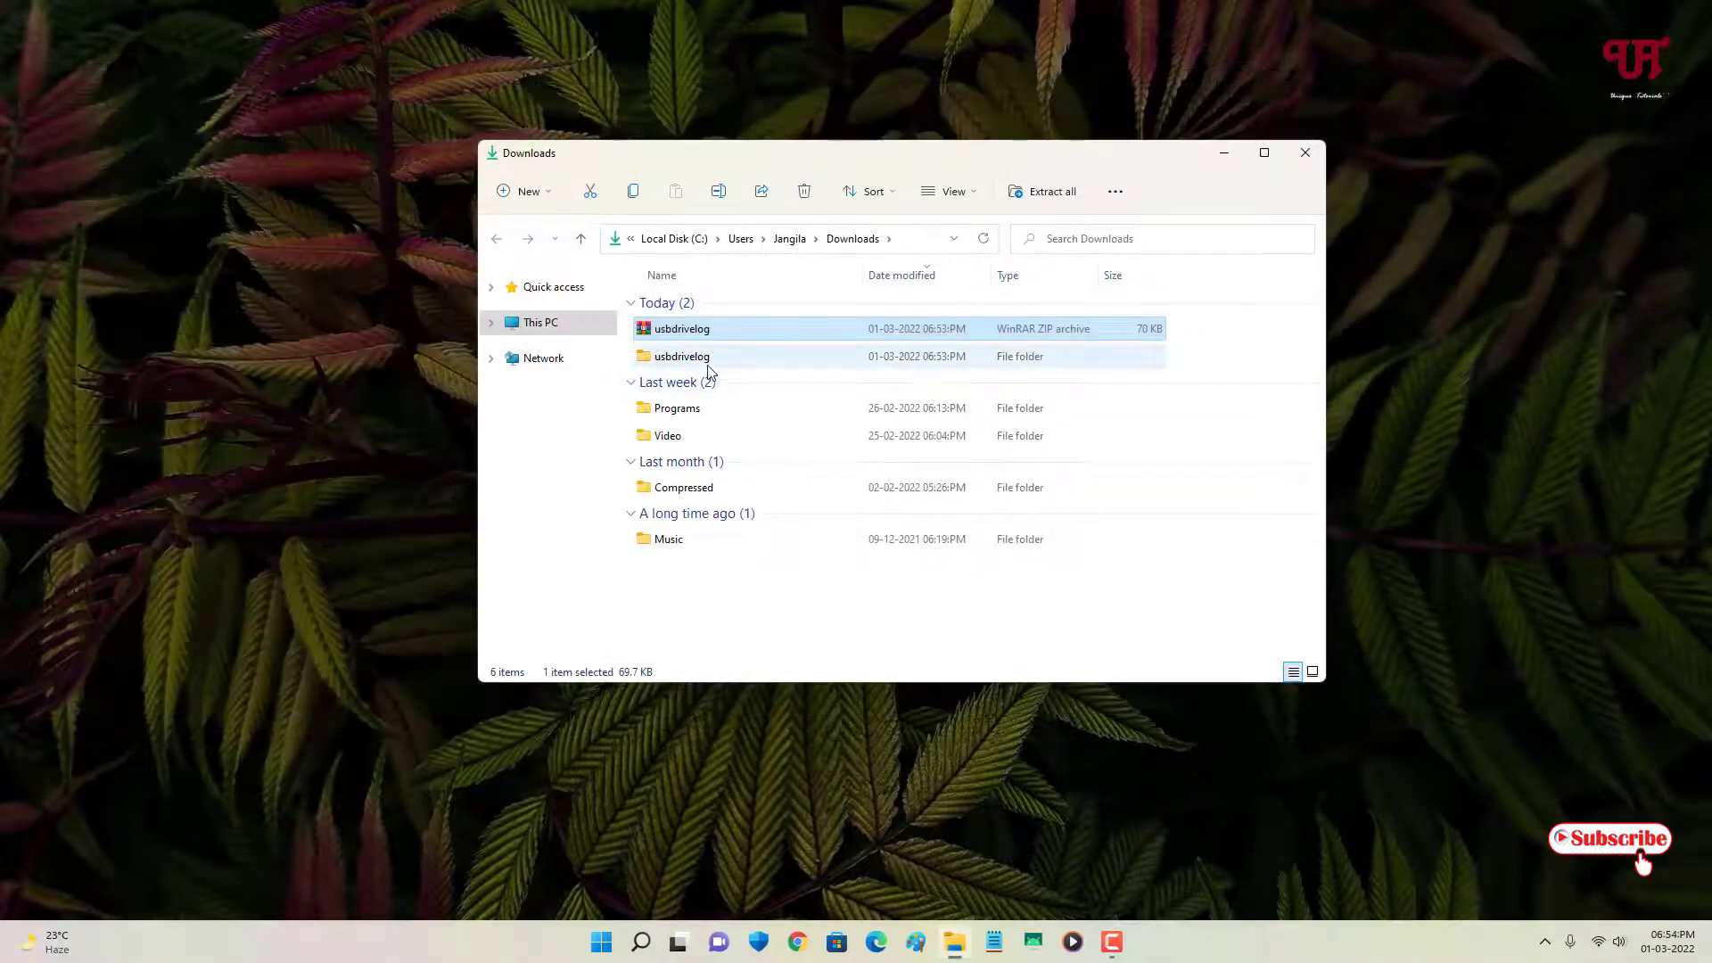
{"action": "mouse_move", "coordinate": [680, 357]}
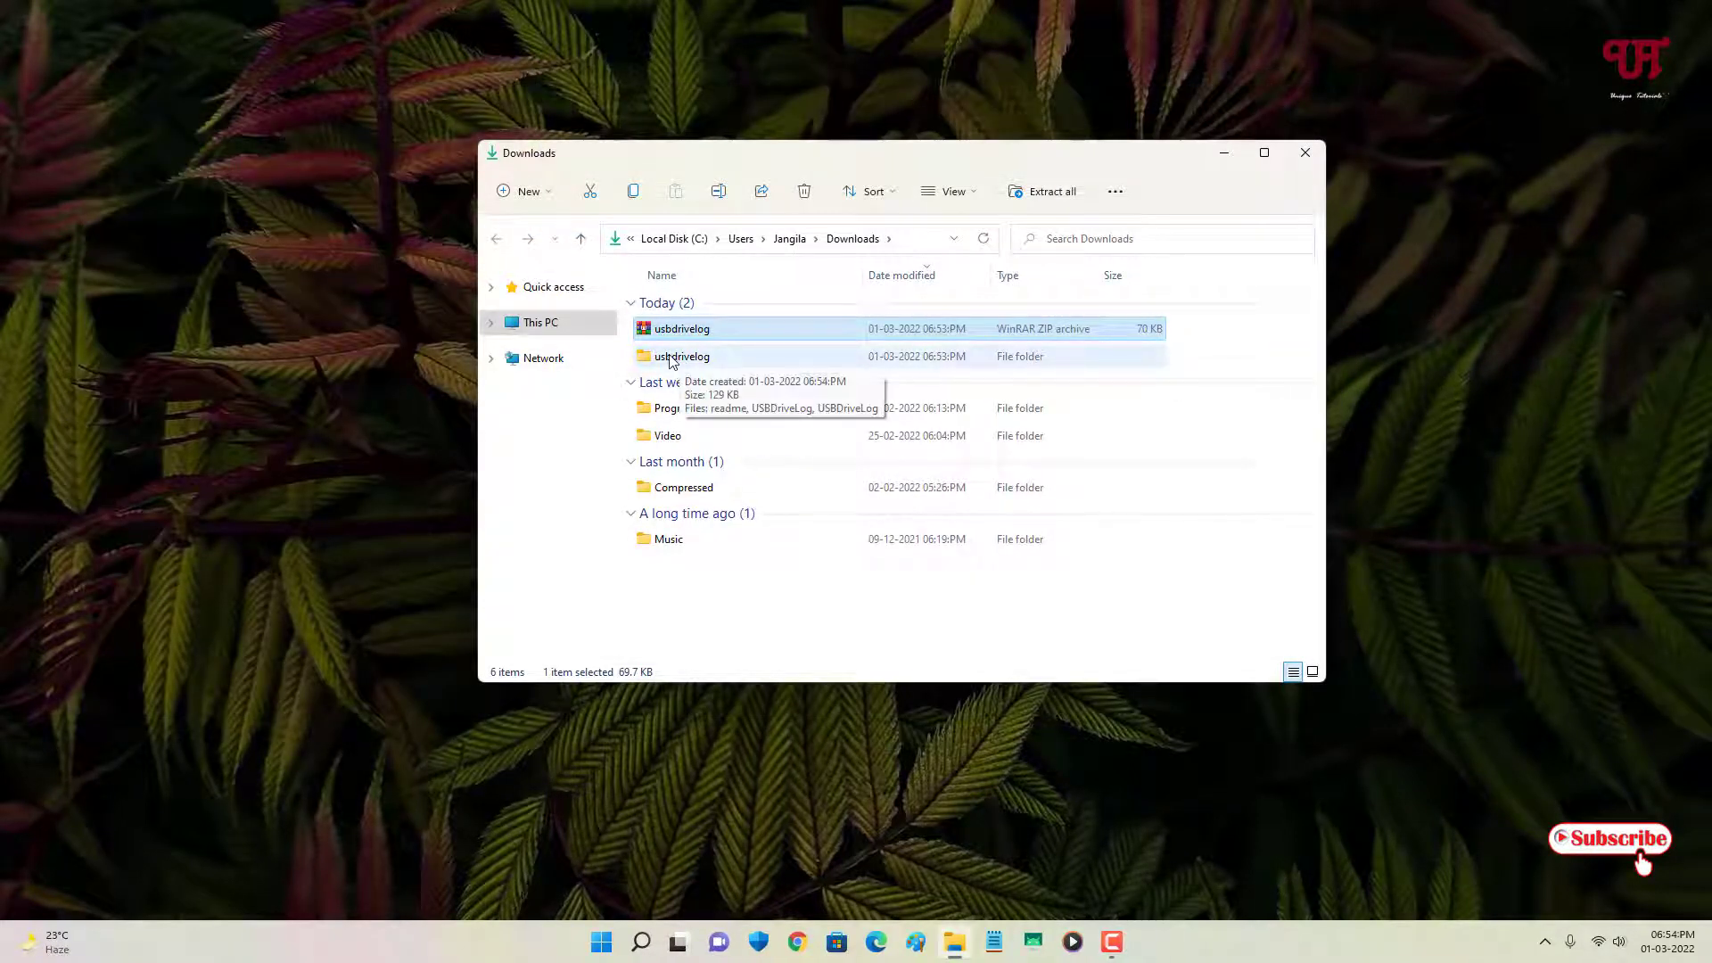
{"action": "double_click", "coordinate": [682, 357]}
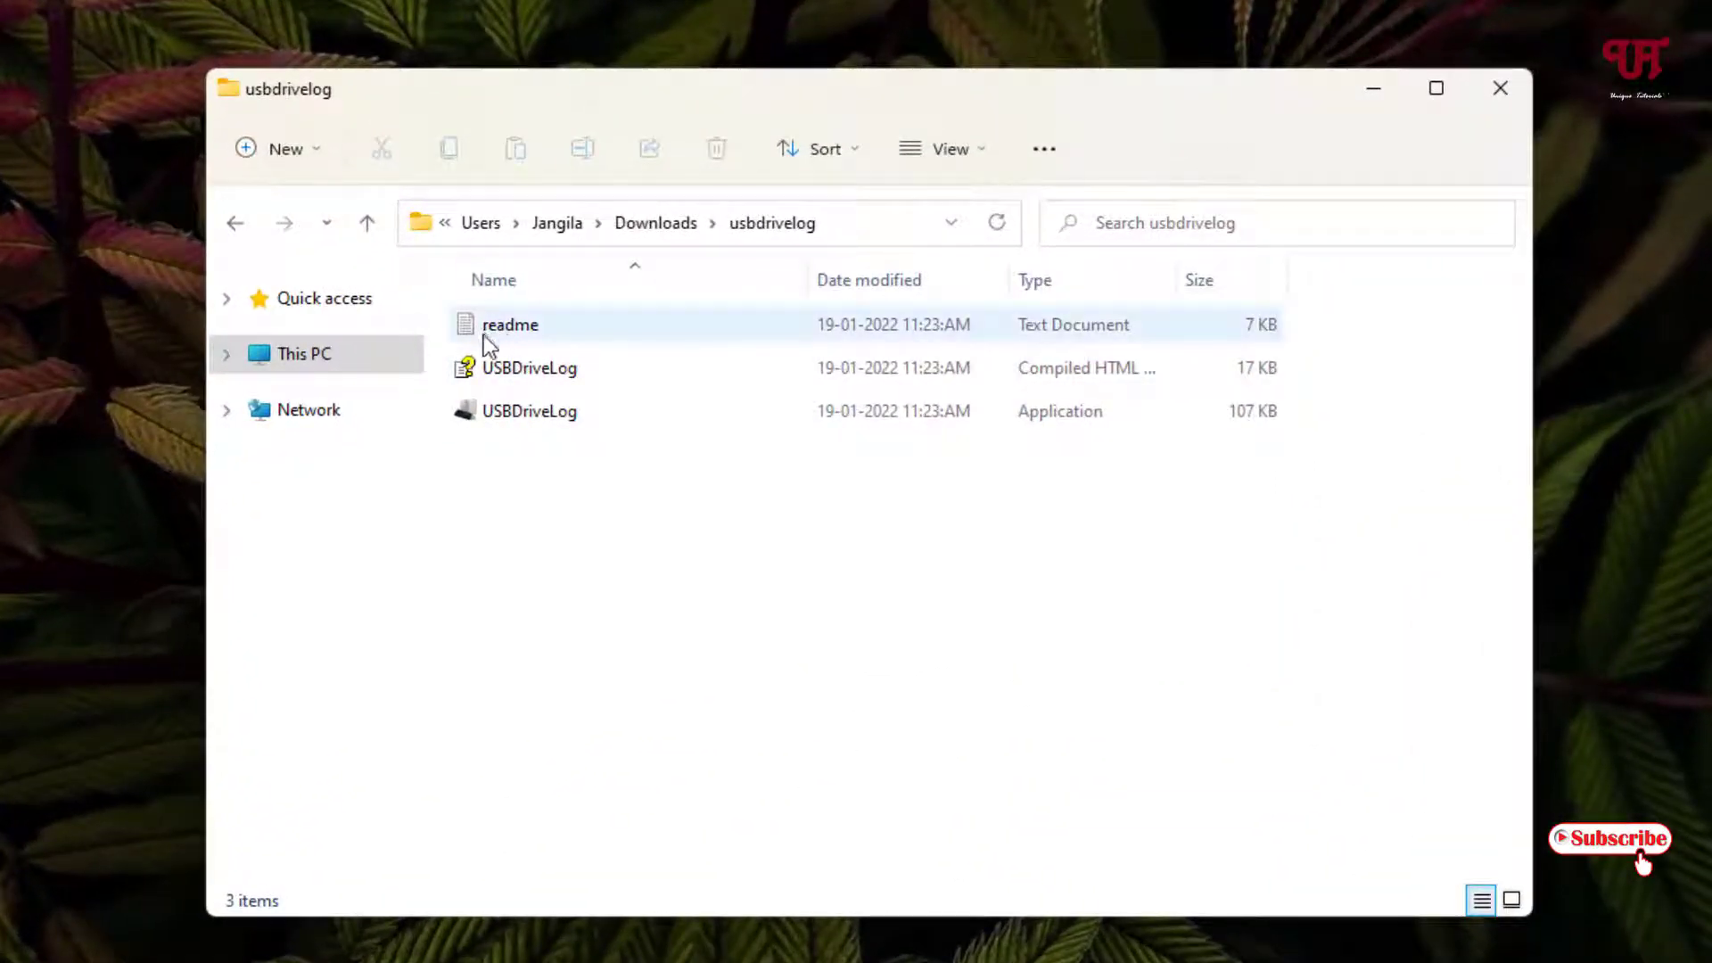
Plug in the USB pen drive and select the USBDriveLog application file
{"action": "left_click", "coordinate": [530, 410]}
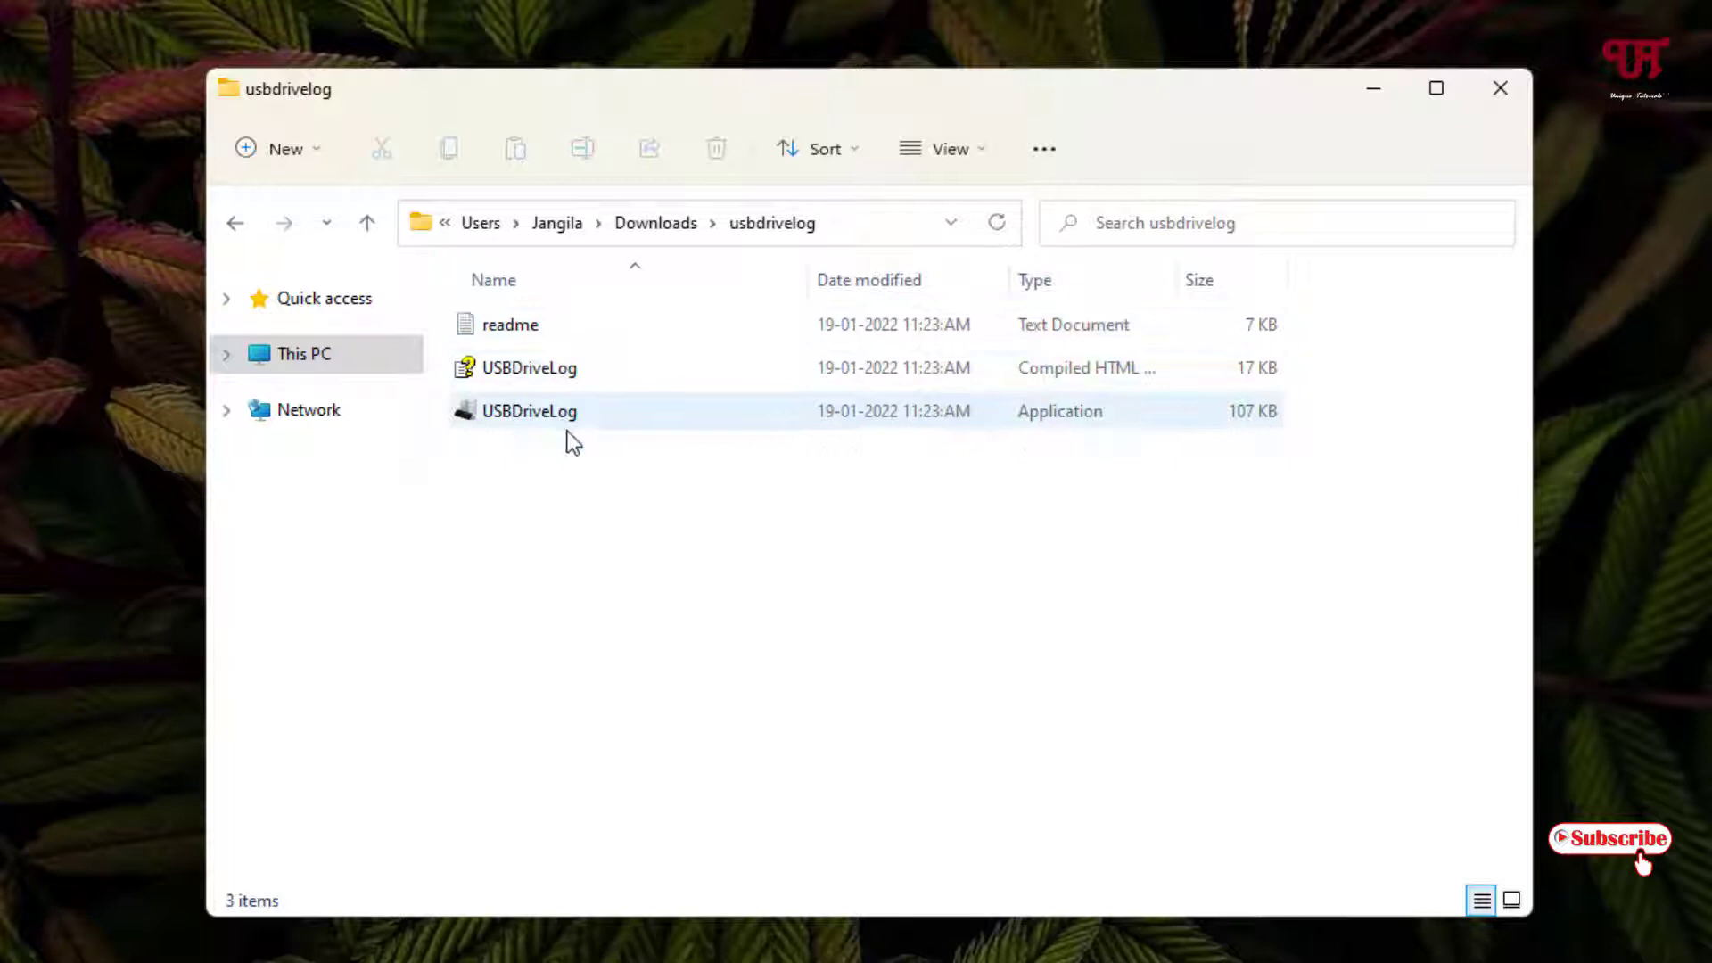
{"action": "mouse_move", "coordinate": [514, 412]}
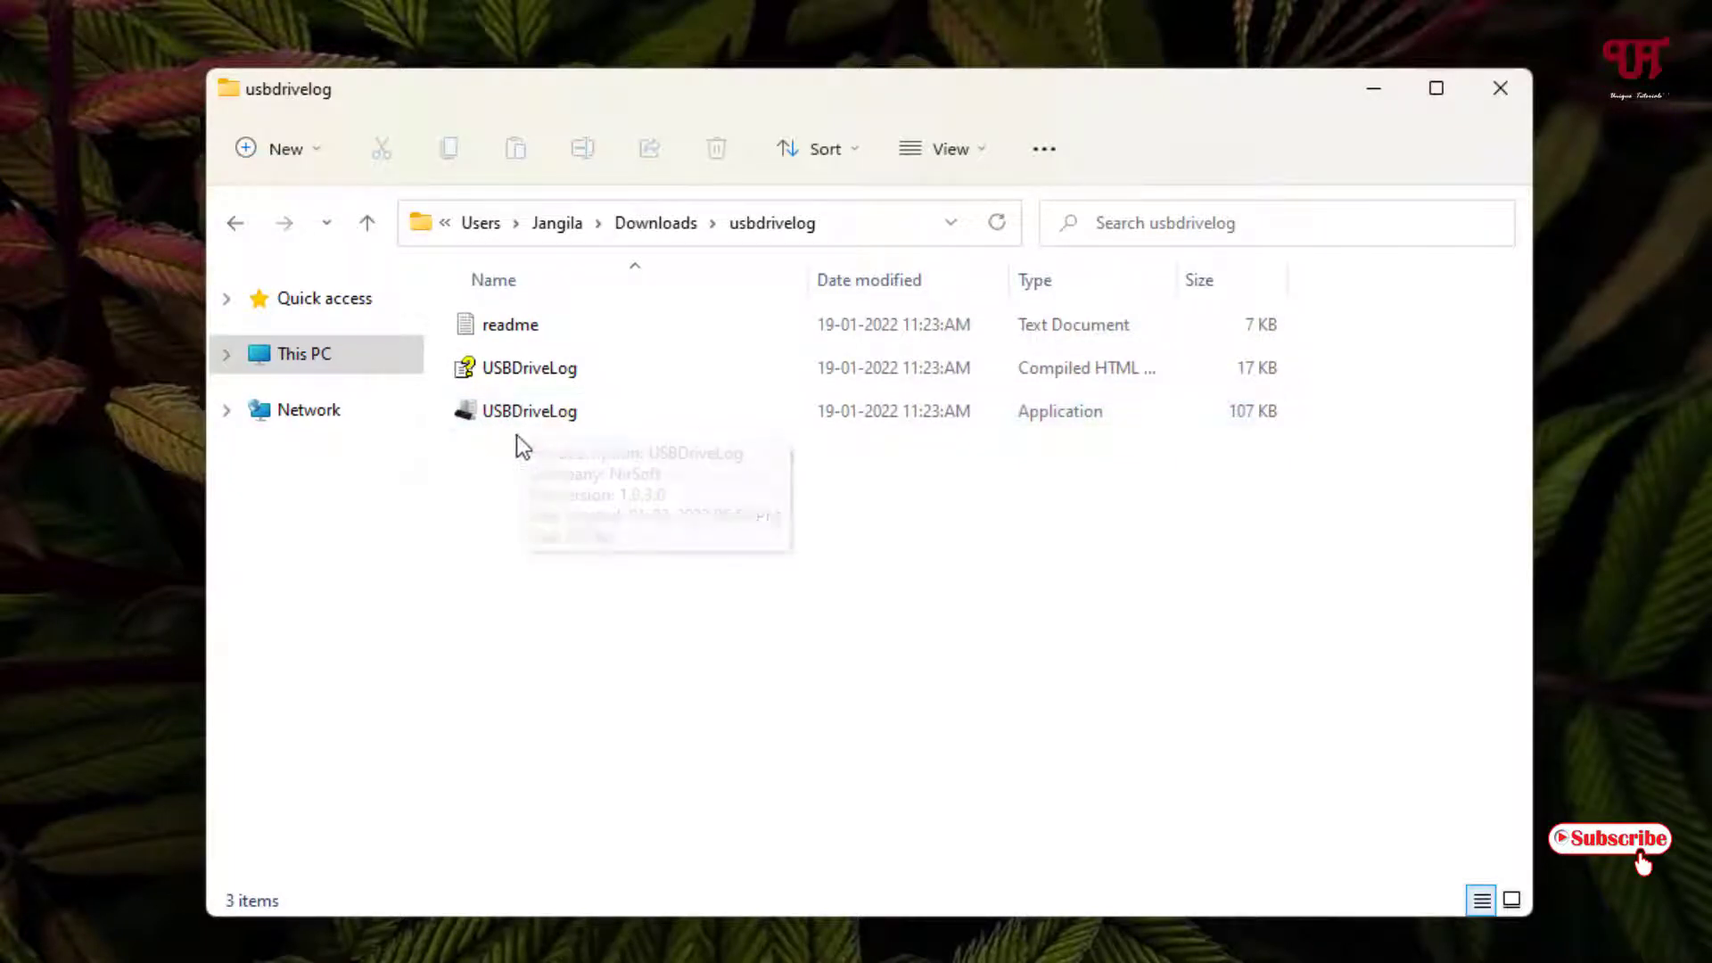
{"action": "left_click", "coordinate": [529, 410]}
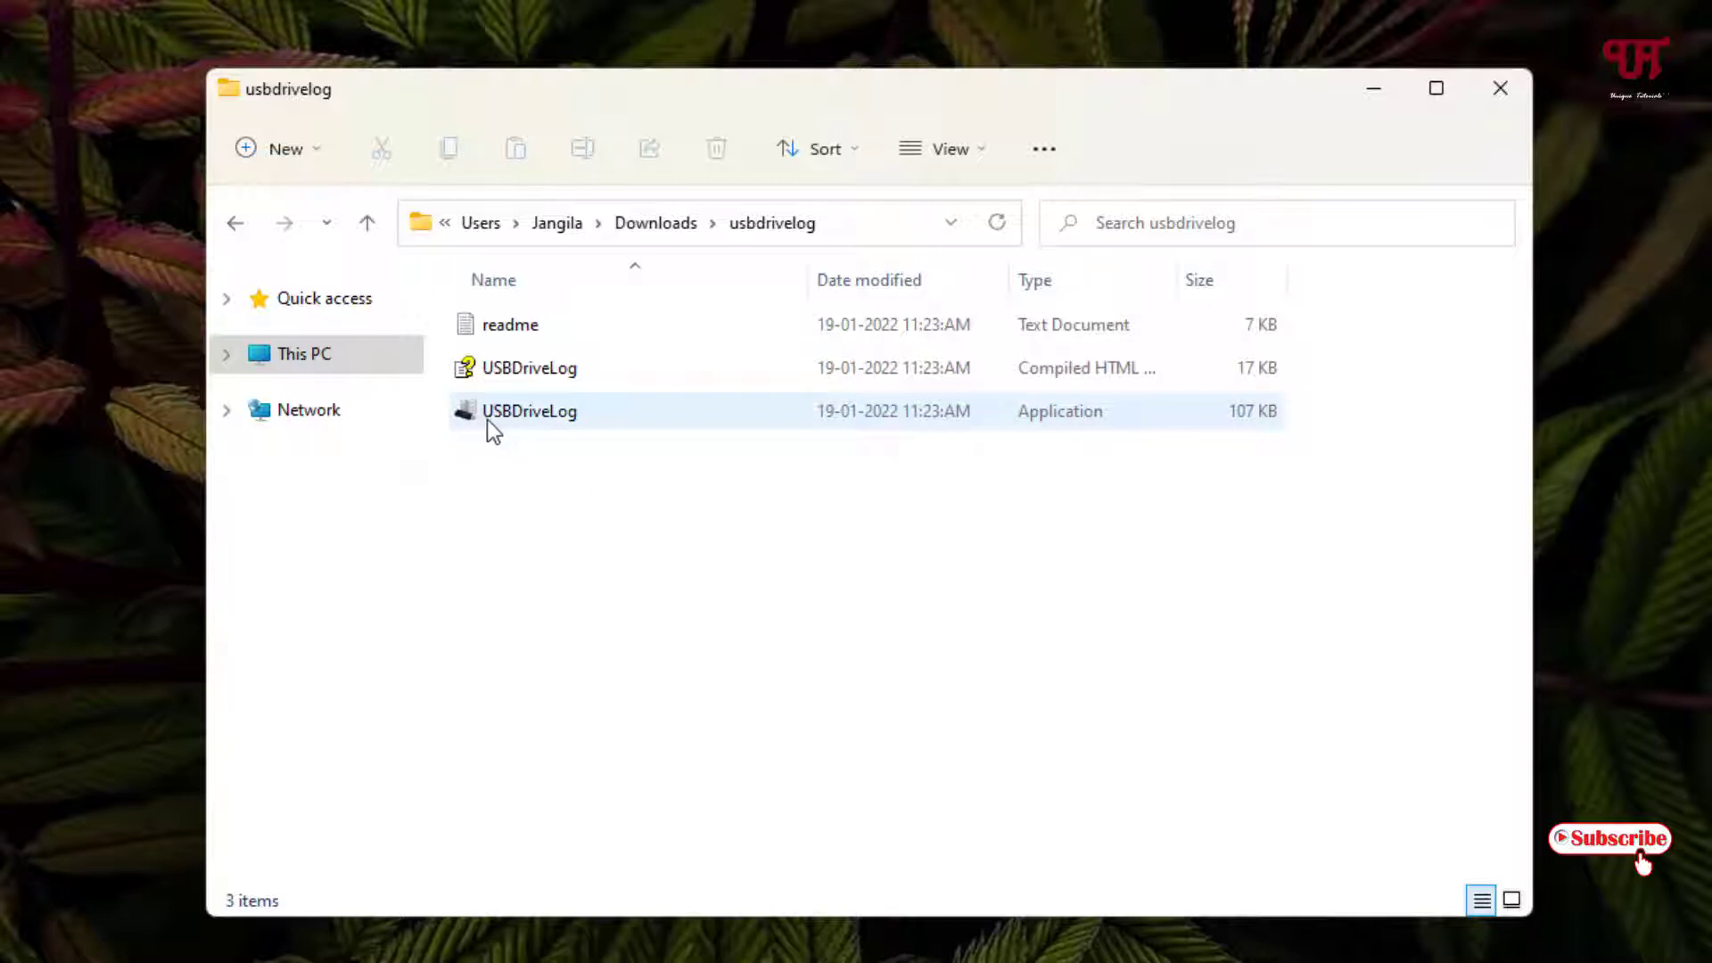
{"action": "mouse_move", "coordinate": [528, 410]}
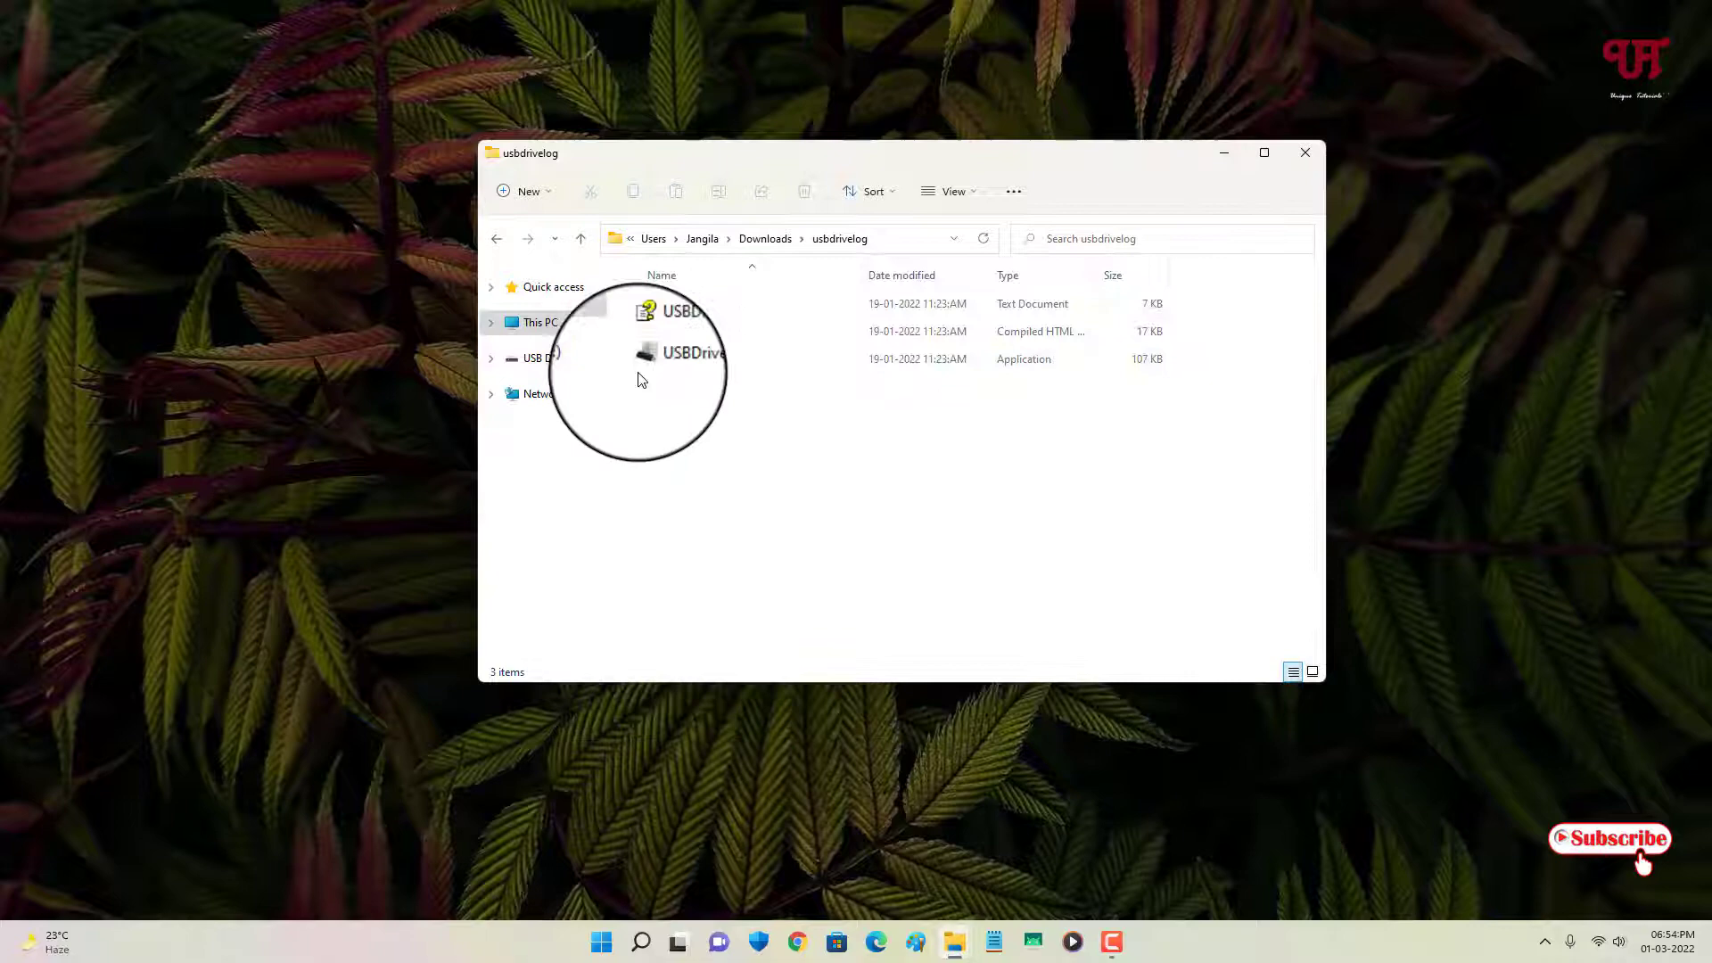
{"action": "left_click", "coordinate": [699, 358]}
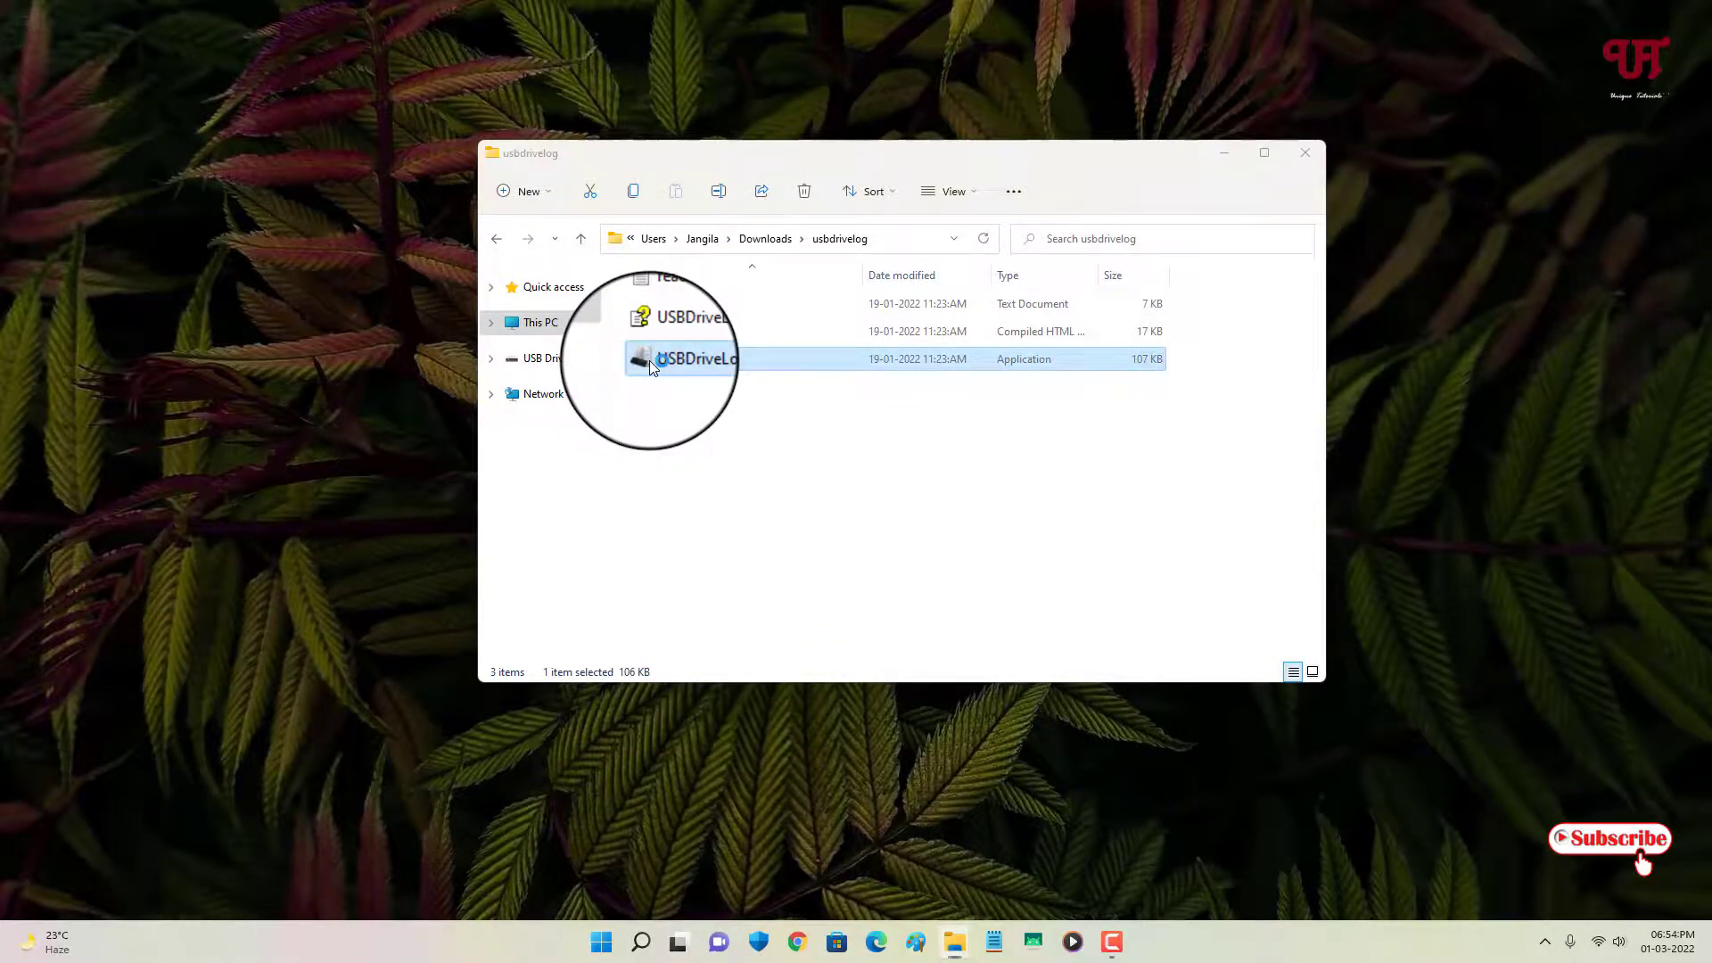
Run USBDriveLog.exe and review the list of past USB devices with plug and unplug times
{"action": "double_click", "coordinate": [699, 358]}
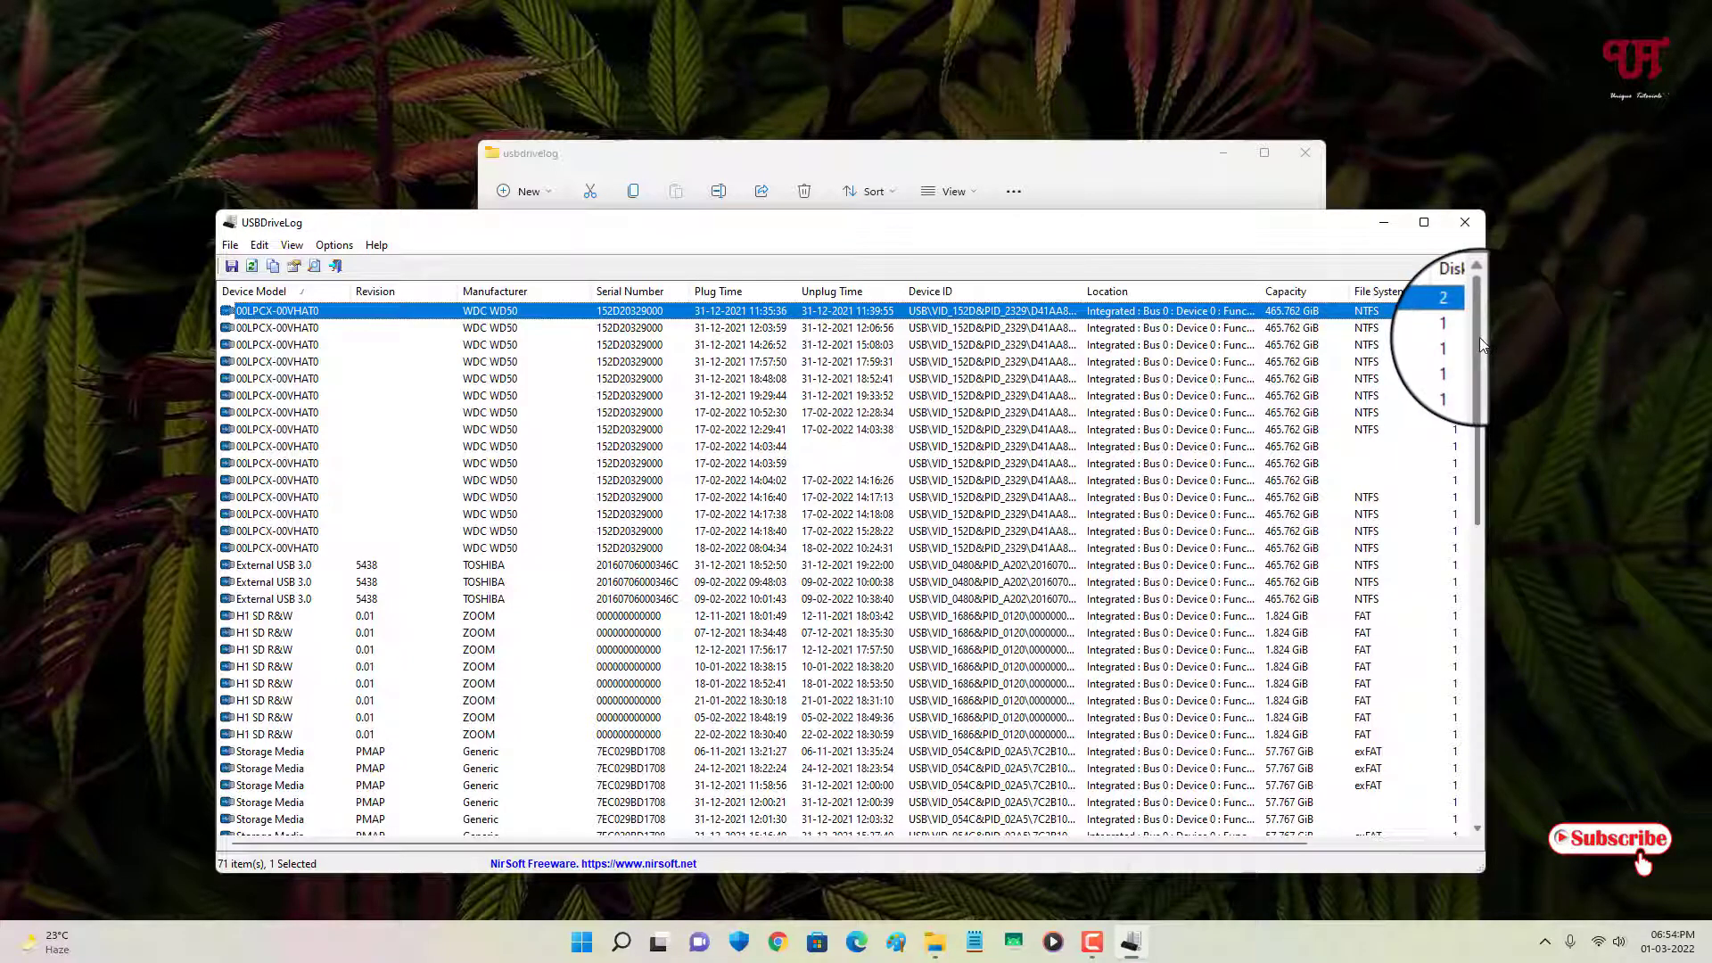
{"action": "scroll", "scroll_direction": "down", "scroll_amount": 3}
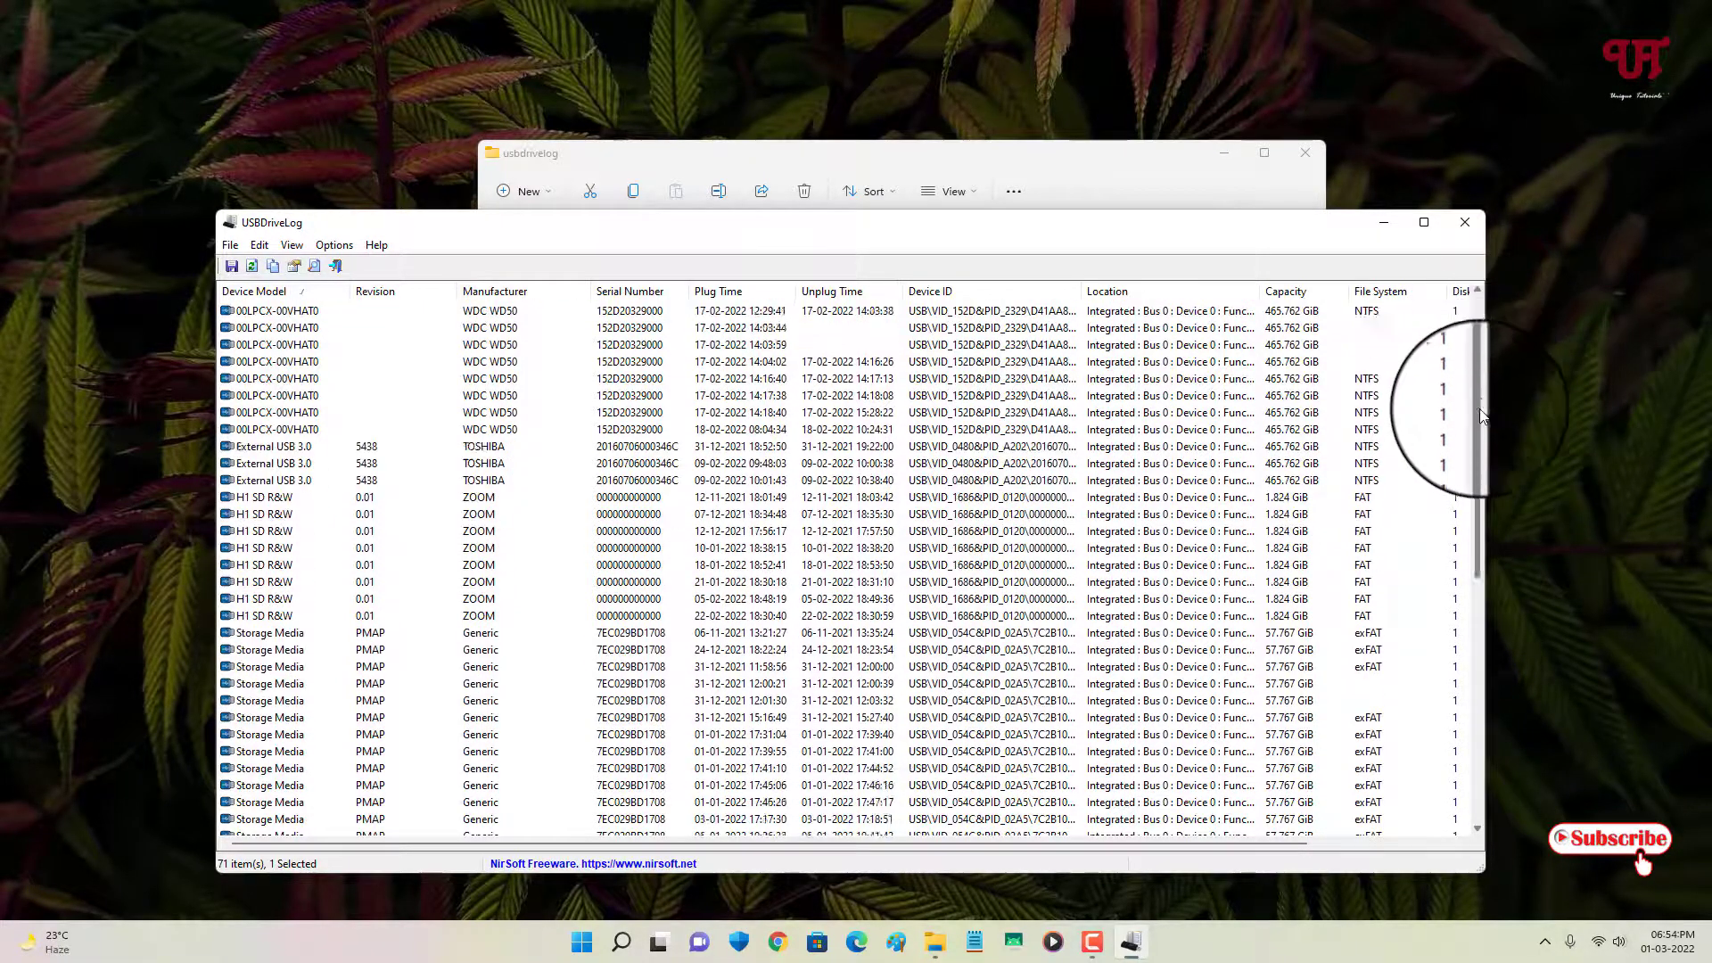
{"action": "scroll", "scroll_direction": "down", "scroll_amount": 3}
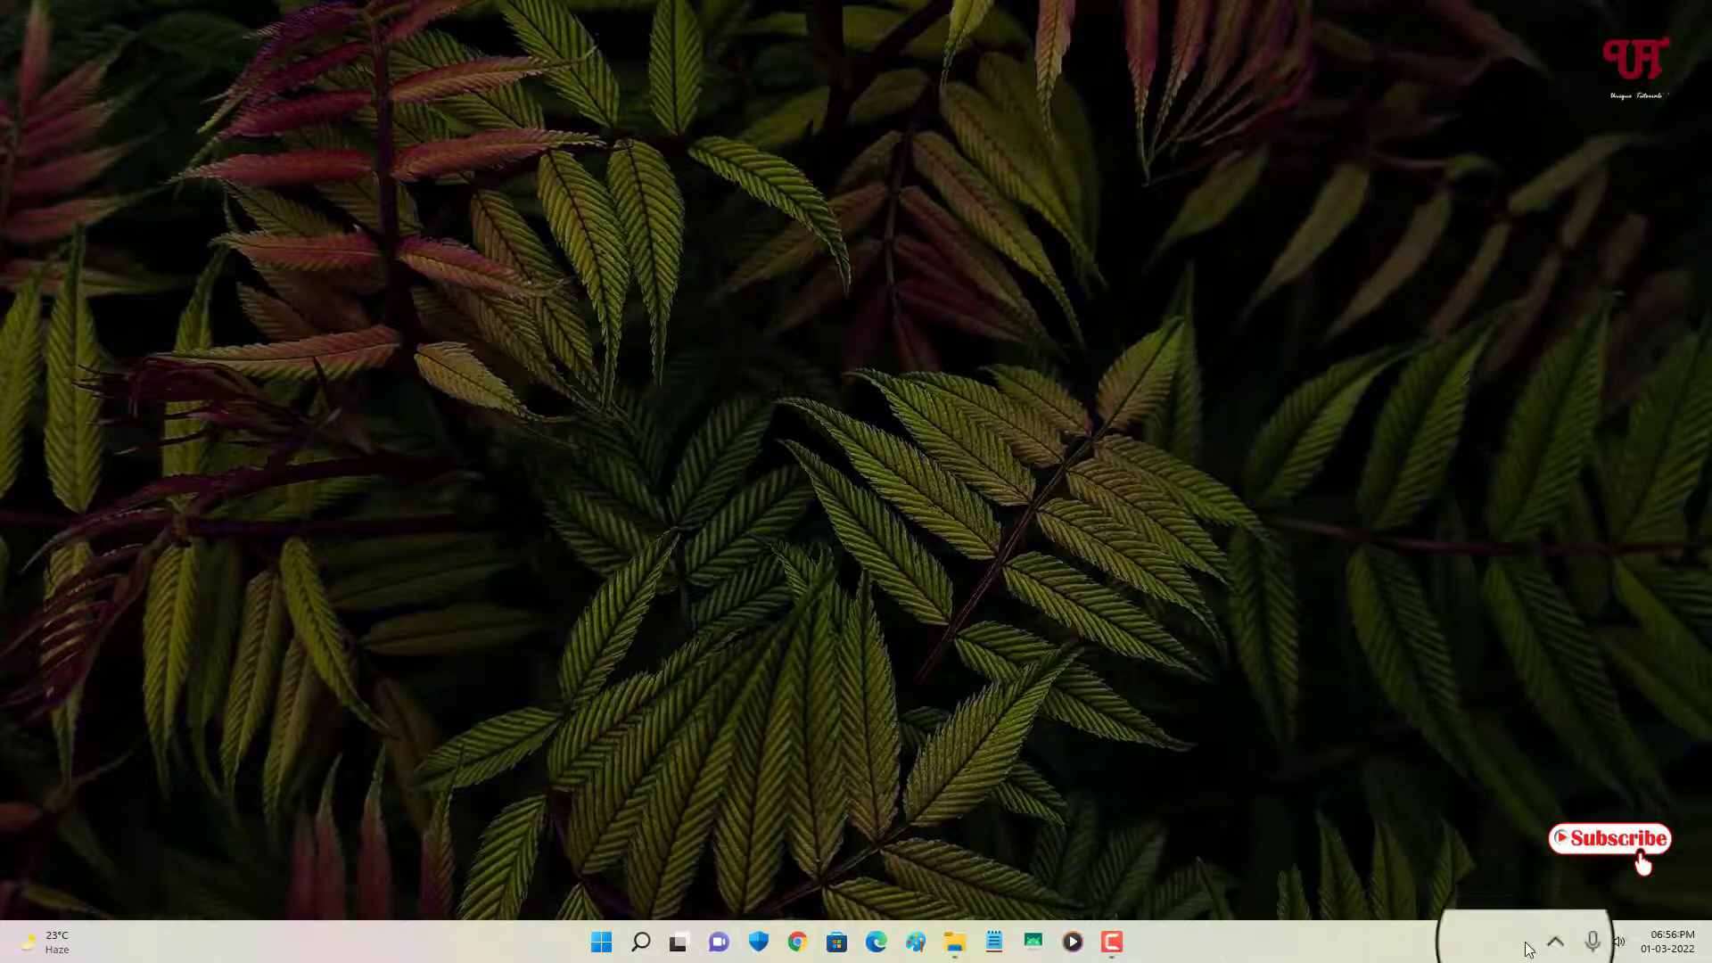
Eject the USB drive via Safely Remove Hardware and check This PC no longer lists it
{"action": "left_click", "coordinate": [1555, 940]}
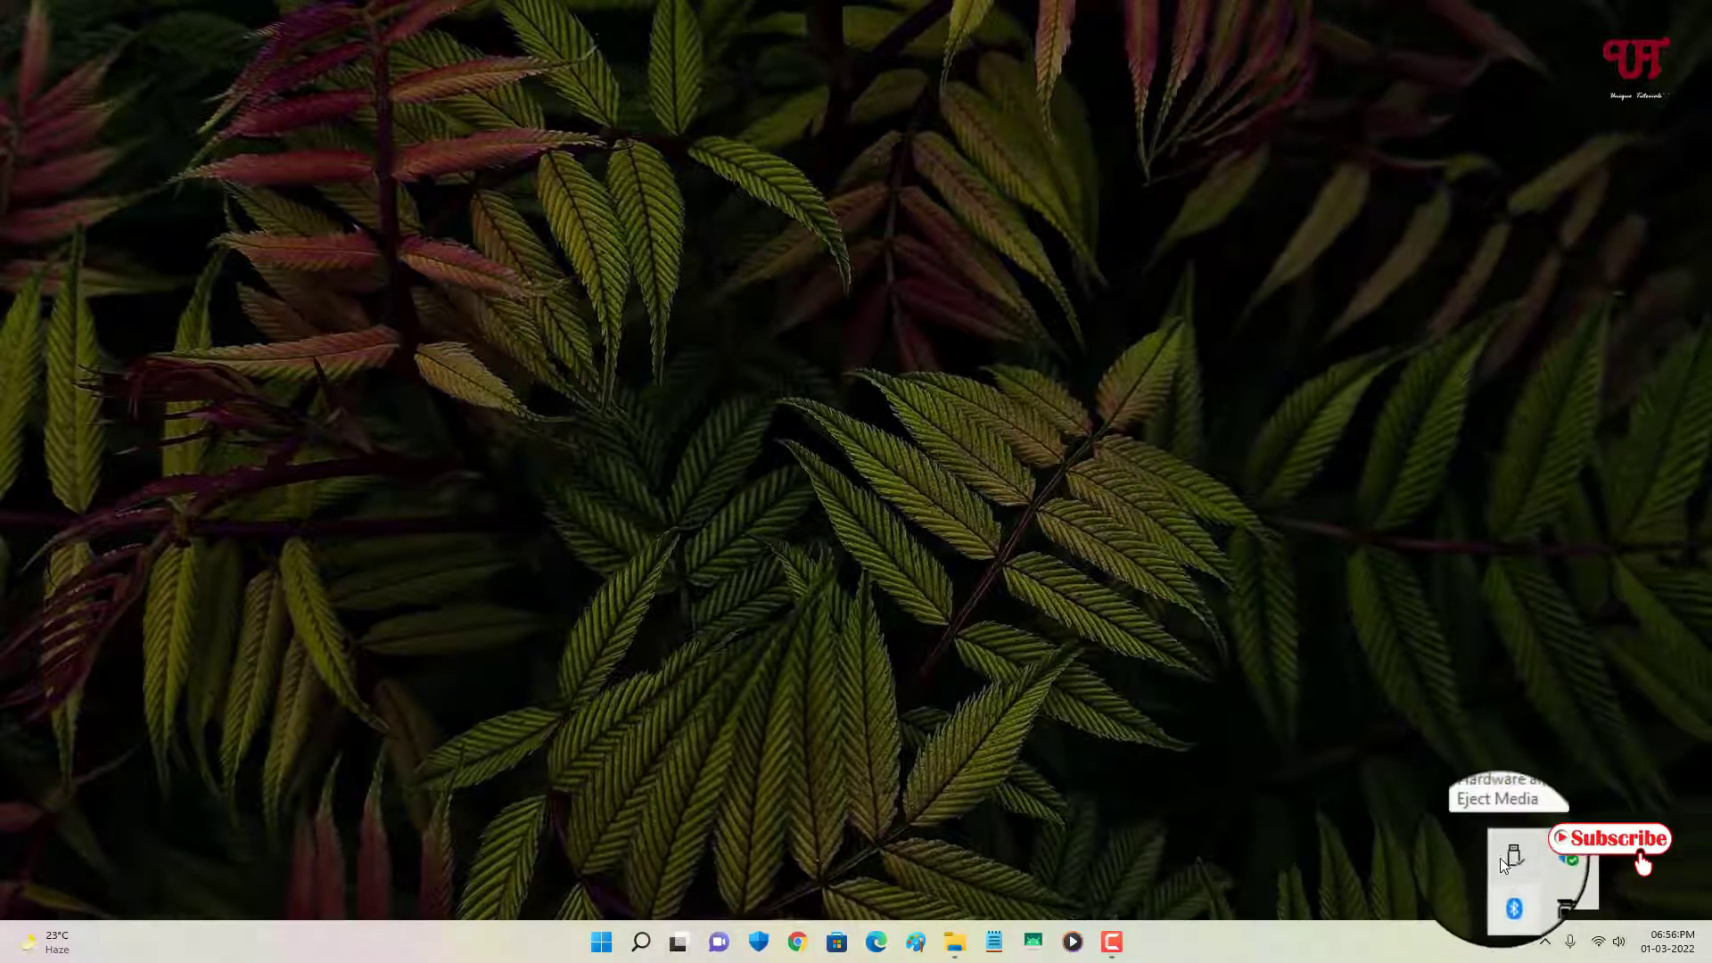
{"action": "left_click", "coordinate": [1514, 858]}
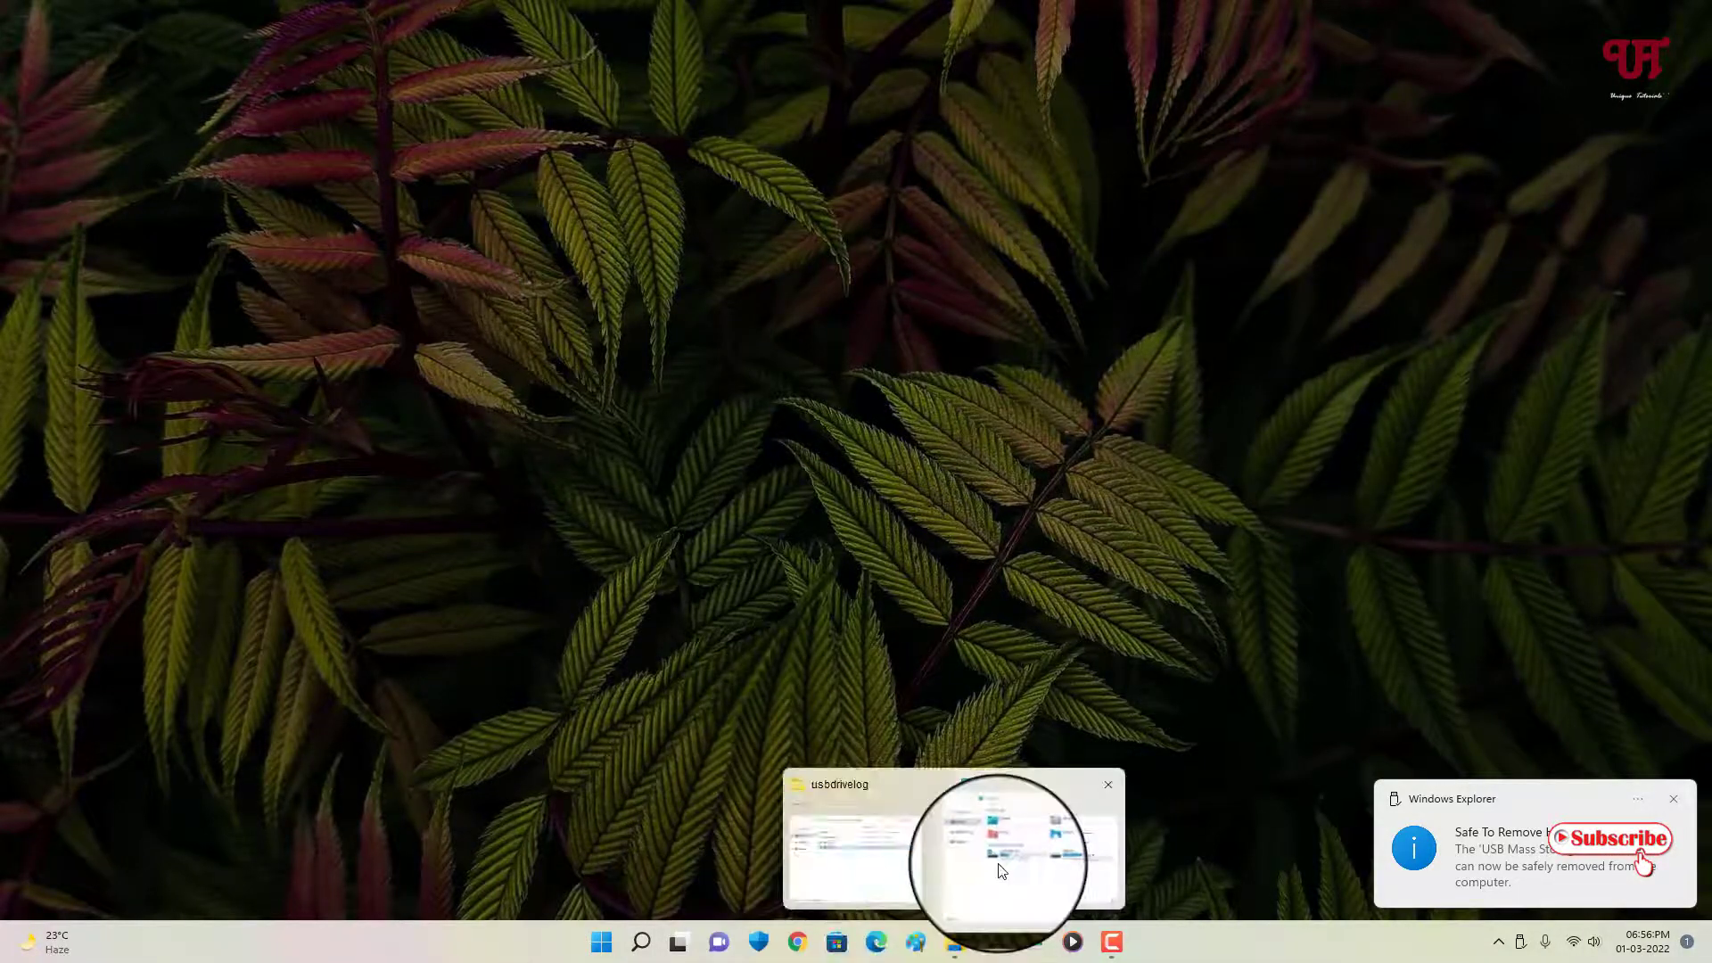
{"action": "left_click", "coordinate": [953, 840]}
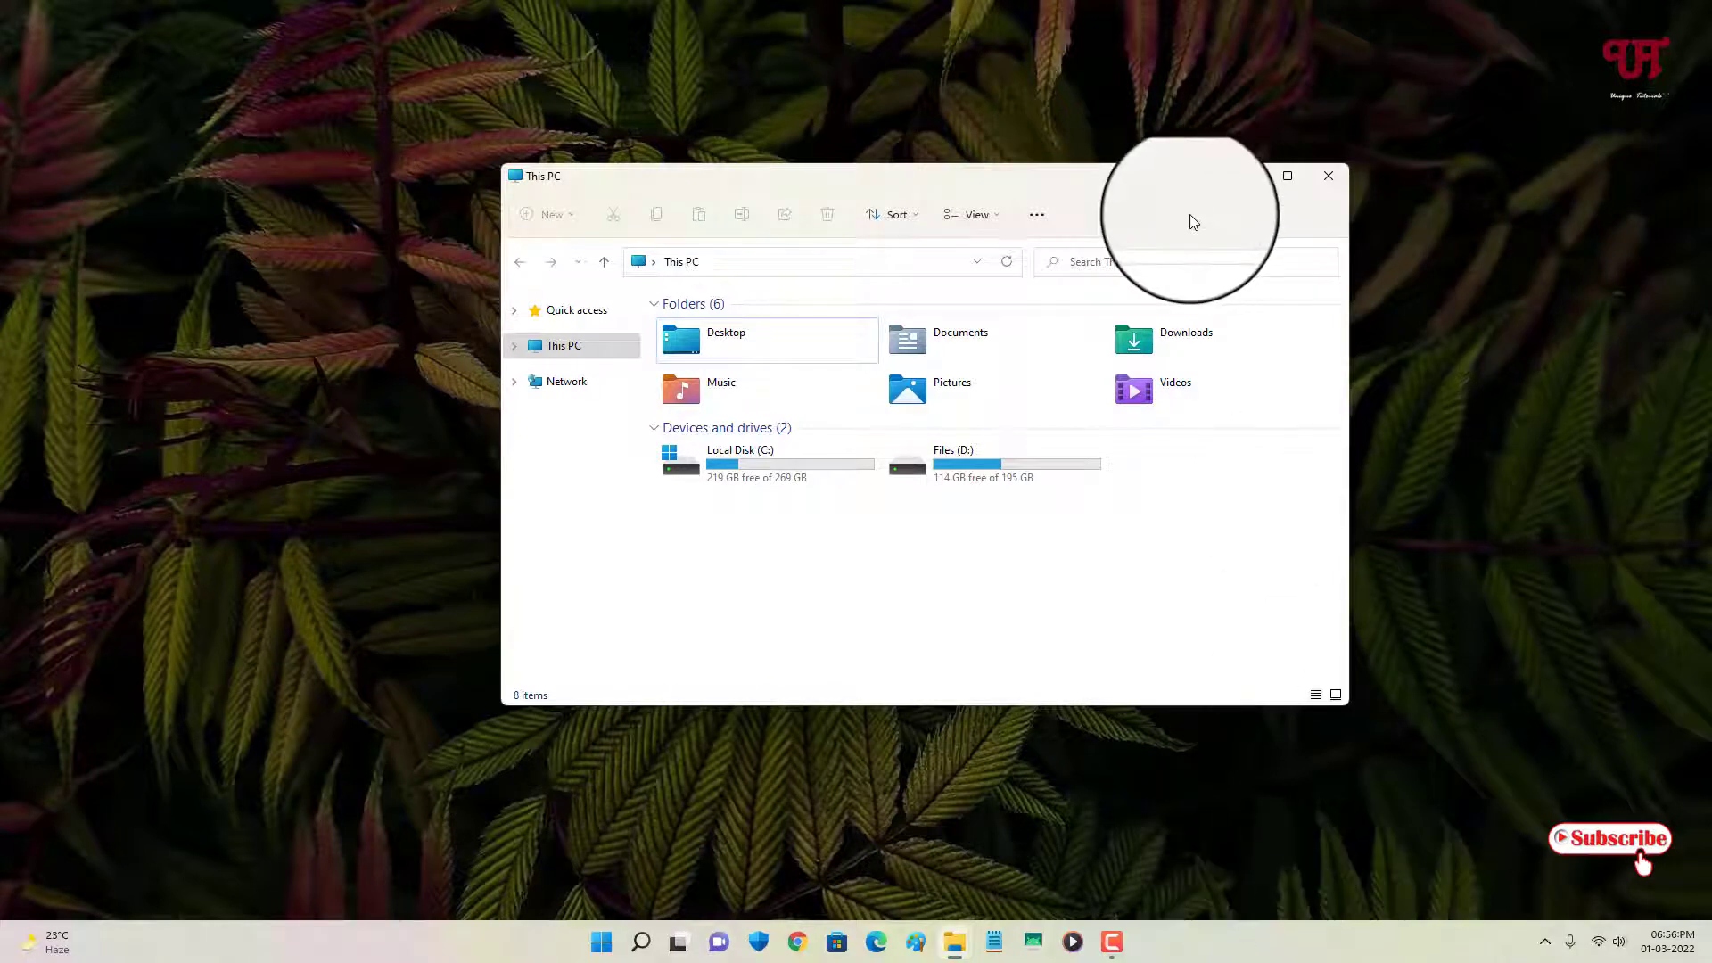
{"action": "left_click", "coordinate": [1327, 177]}
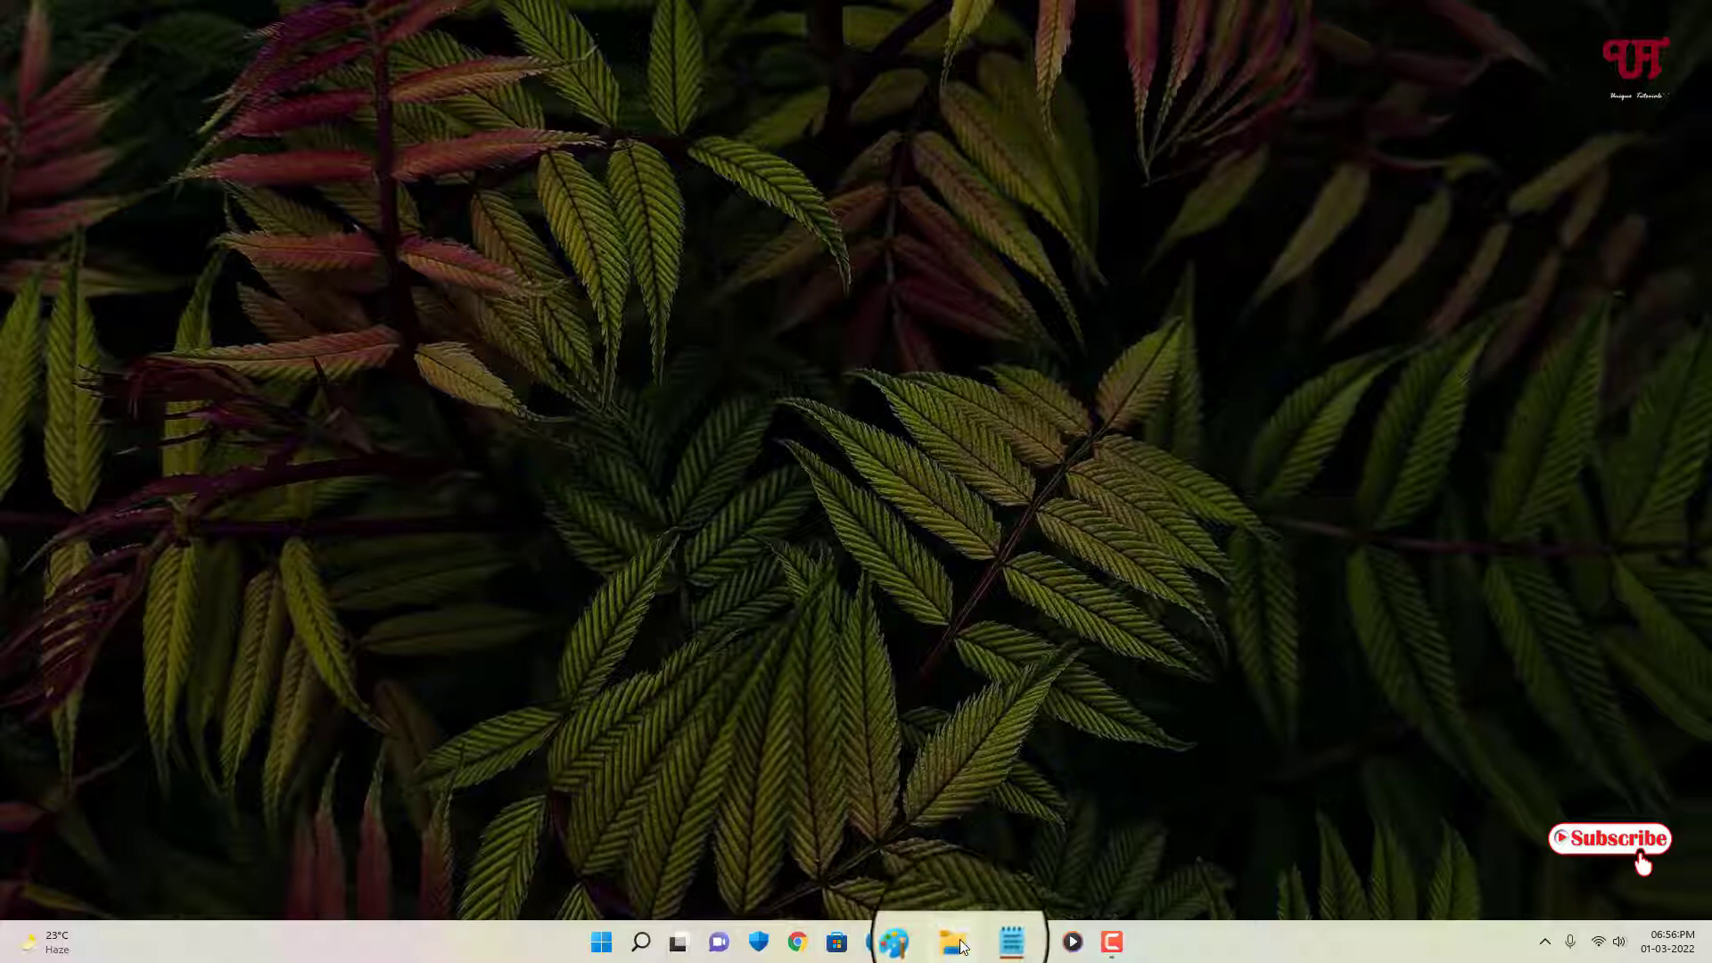
Rerun USBDriveLog sorted by Unplug Time and select the hp v232w entry plugged 18:54:37, unplugged 18:56:10
{"action": "left_click", "coordinate": [952, 942]}
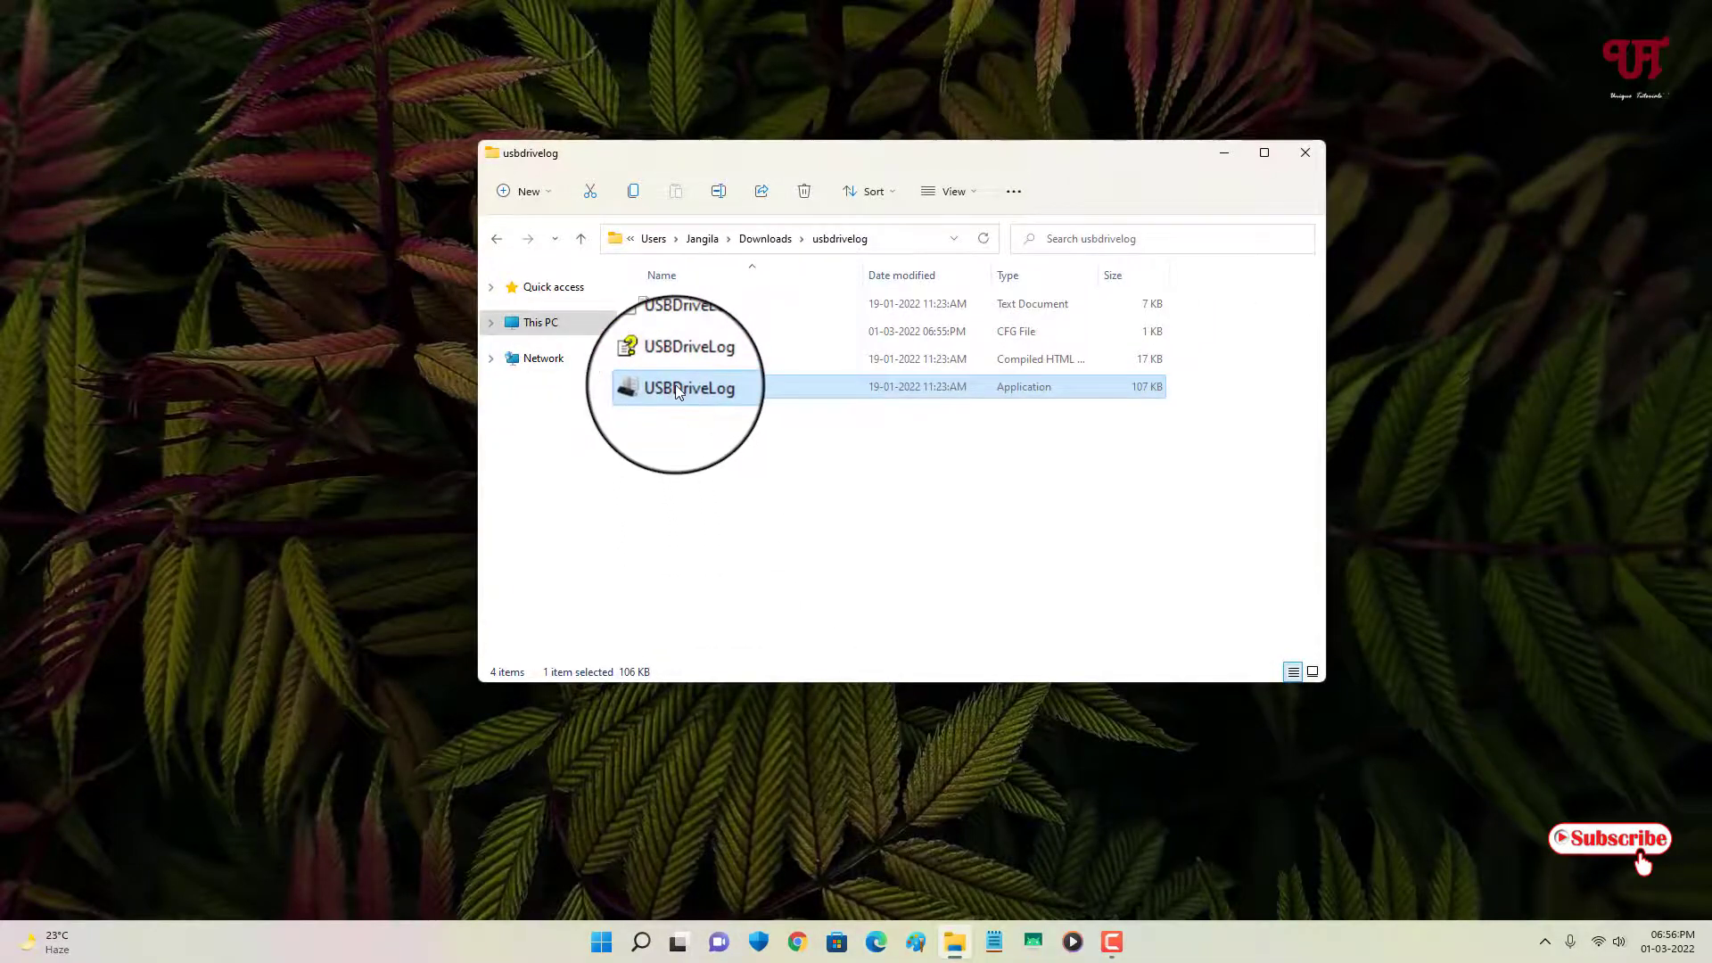
{"action": "double_click", "coordinate": [688, 387]}
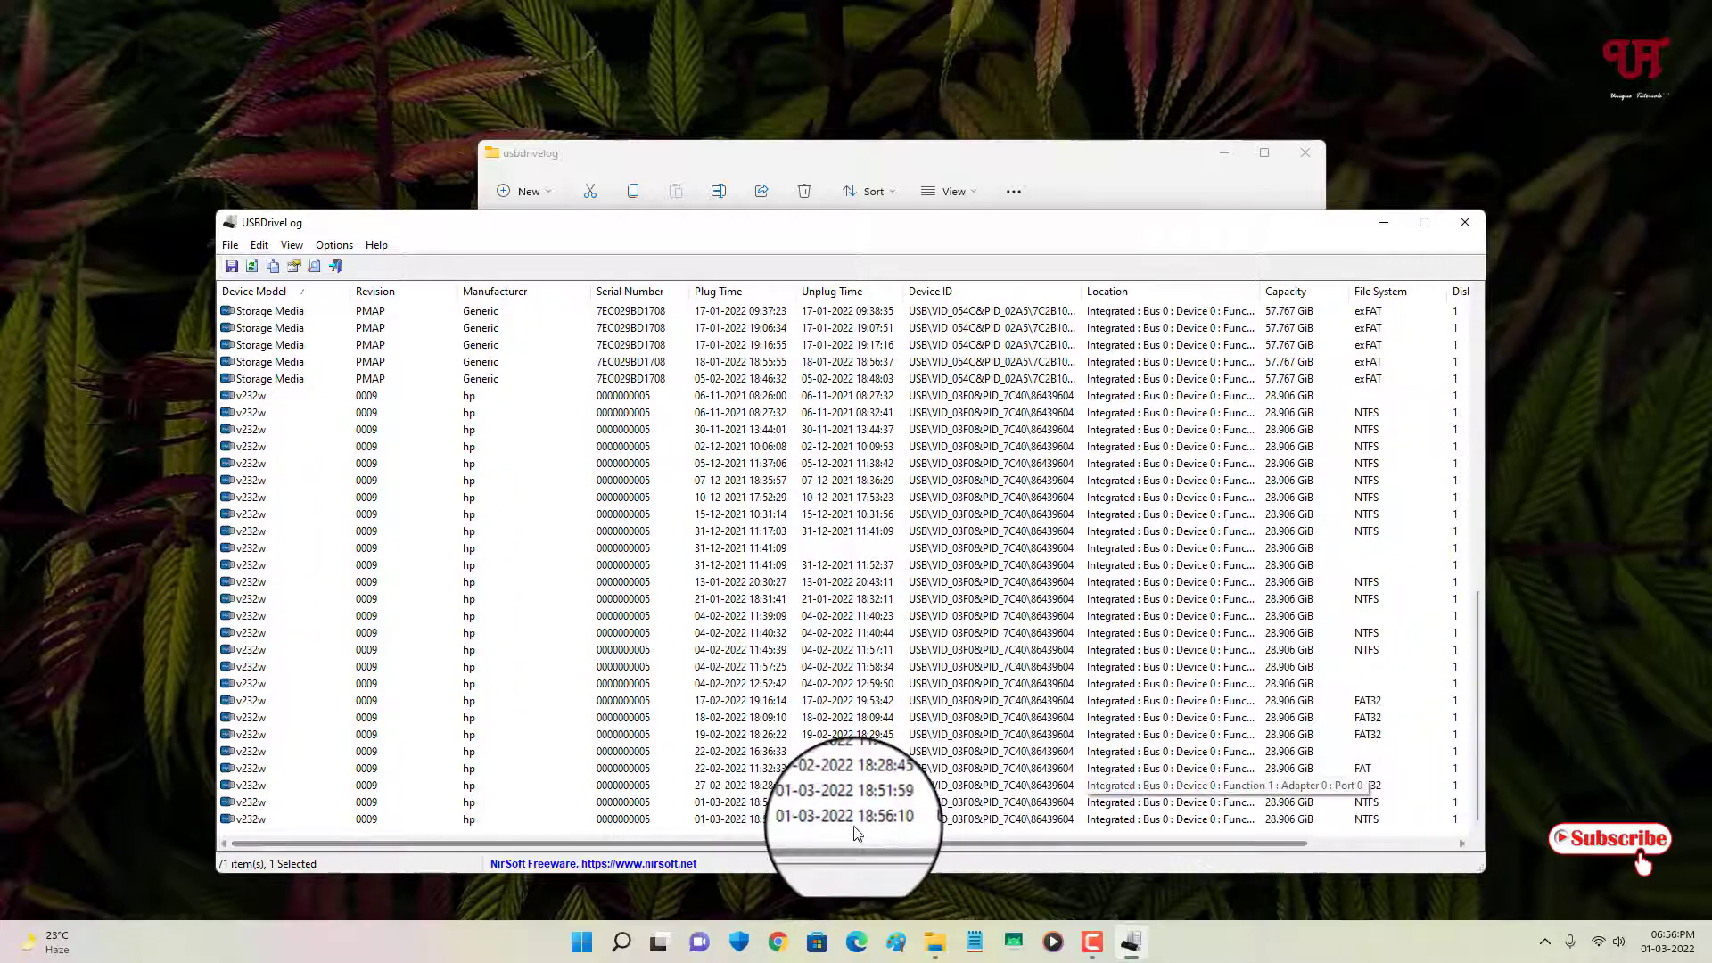
{"action": "left_click", "coordinate": [833, 290]}
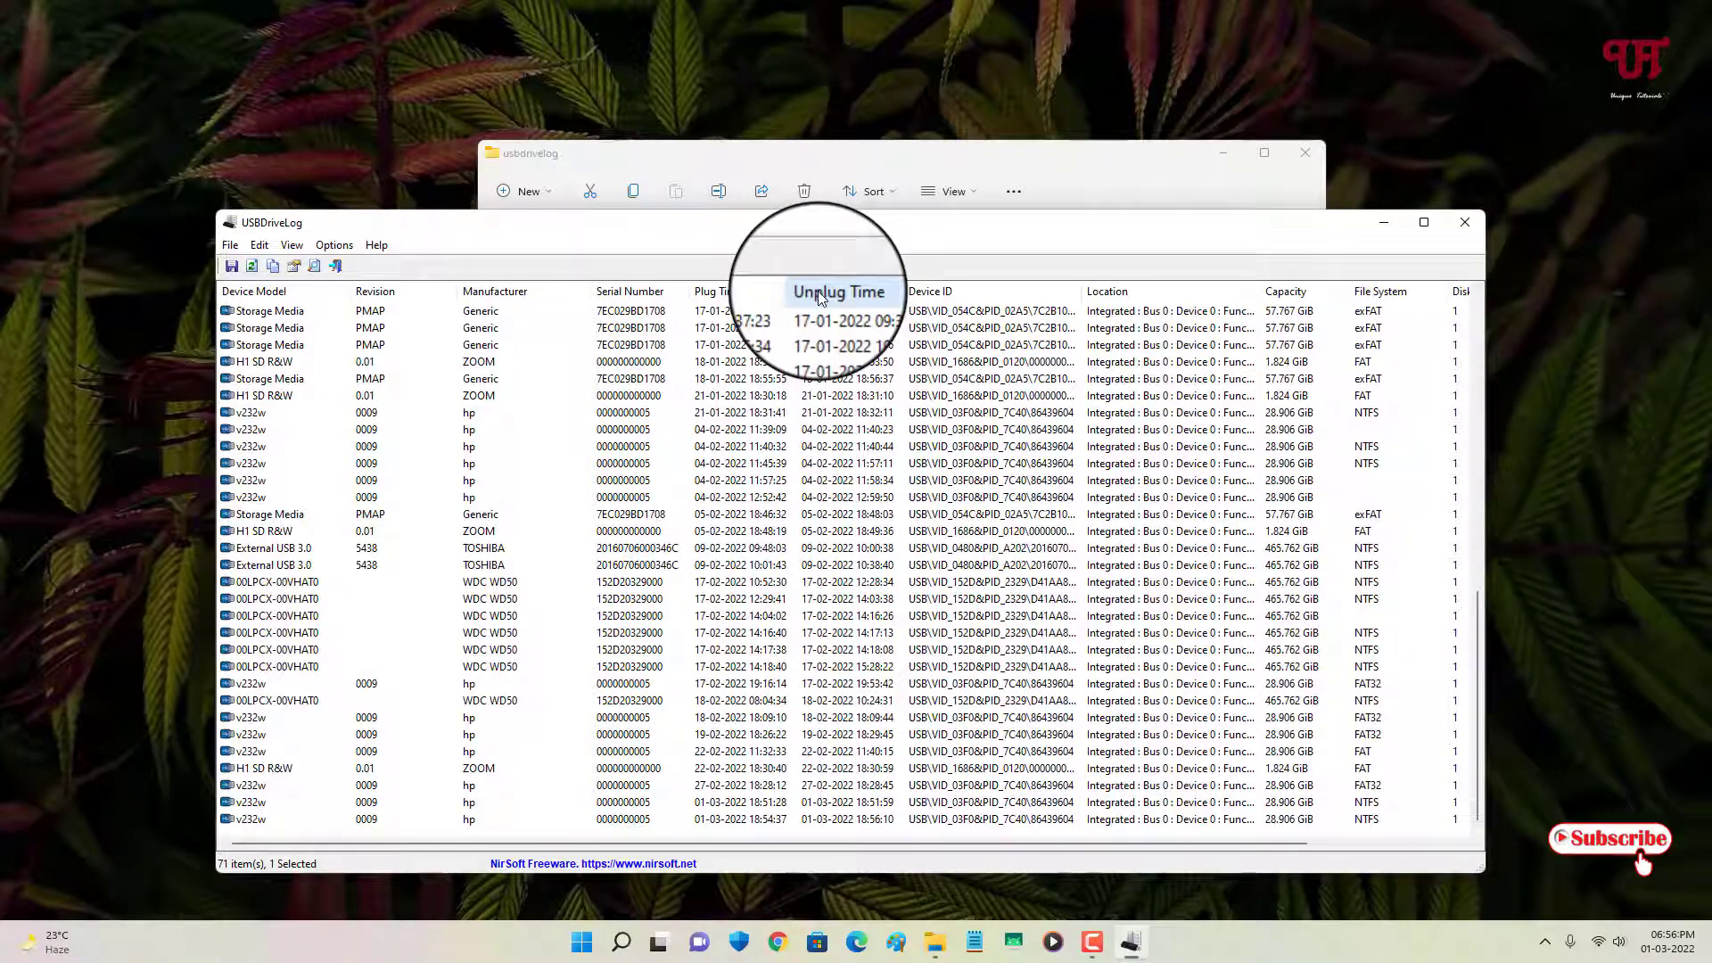
{"action": "left_click", "coordinate": [838, 290]}
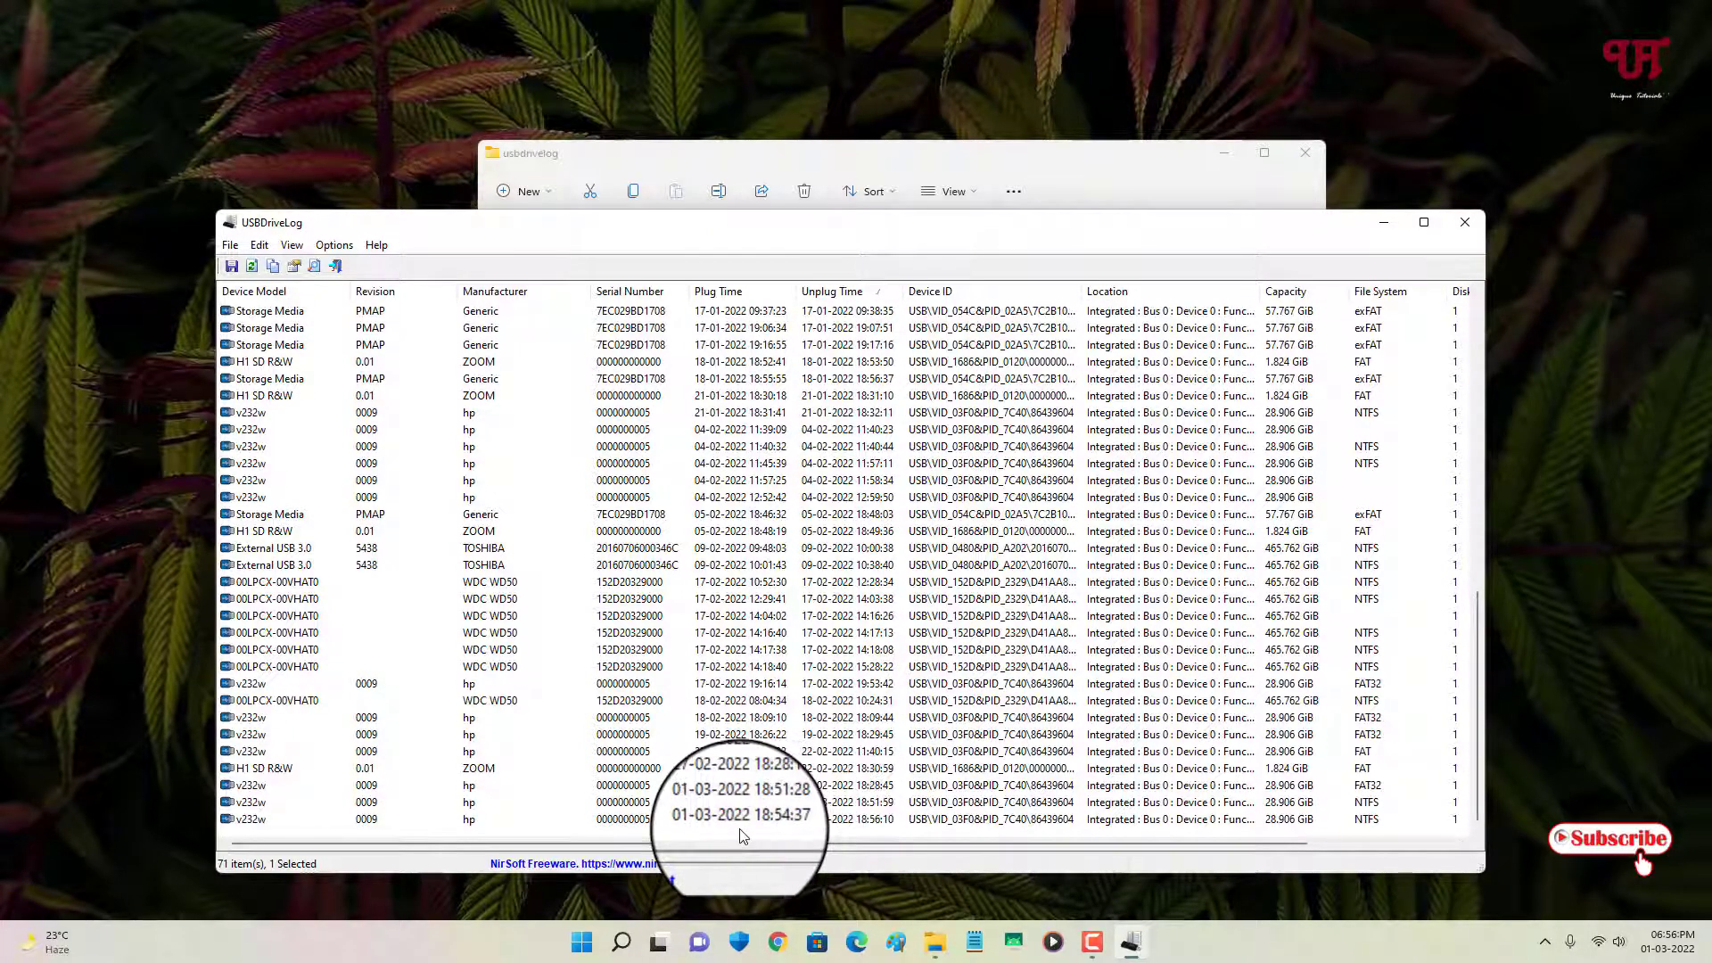
{"action": "left_click", "coordinate": [328, 819]}
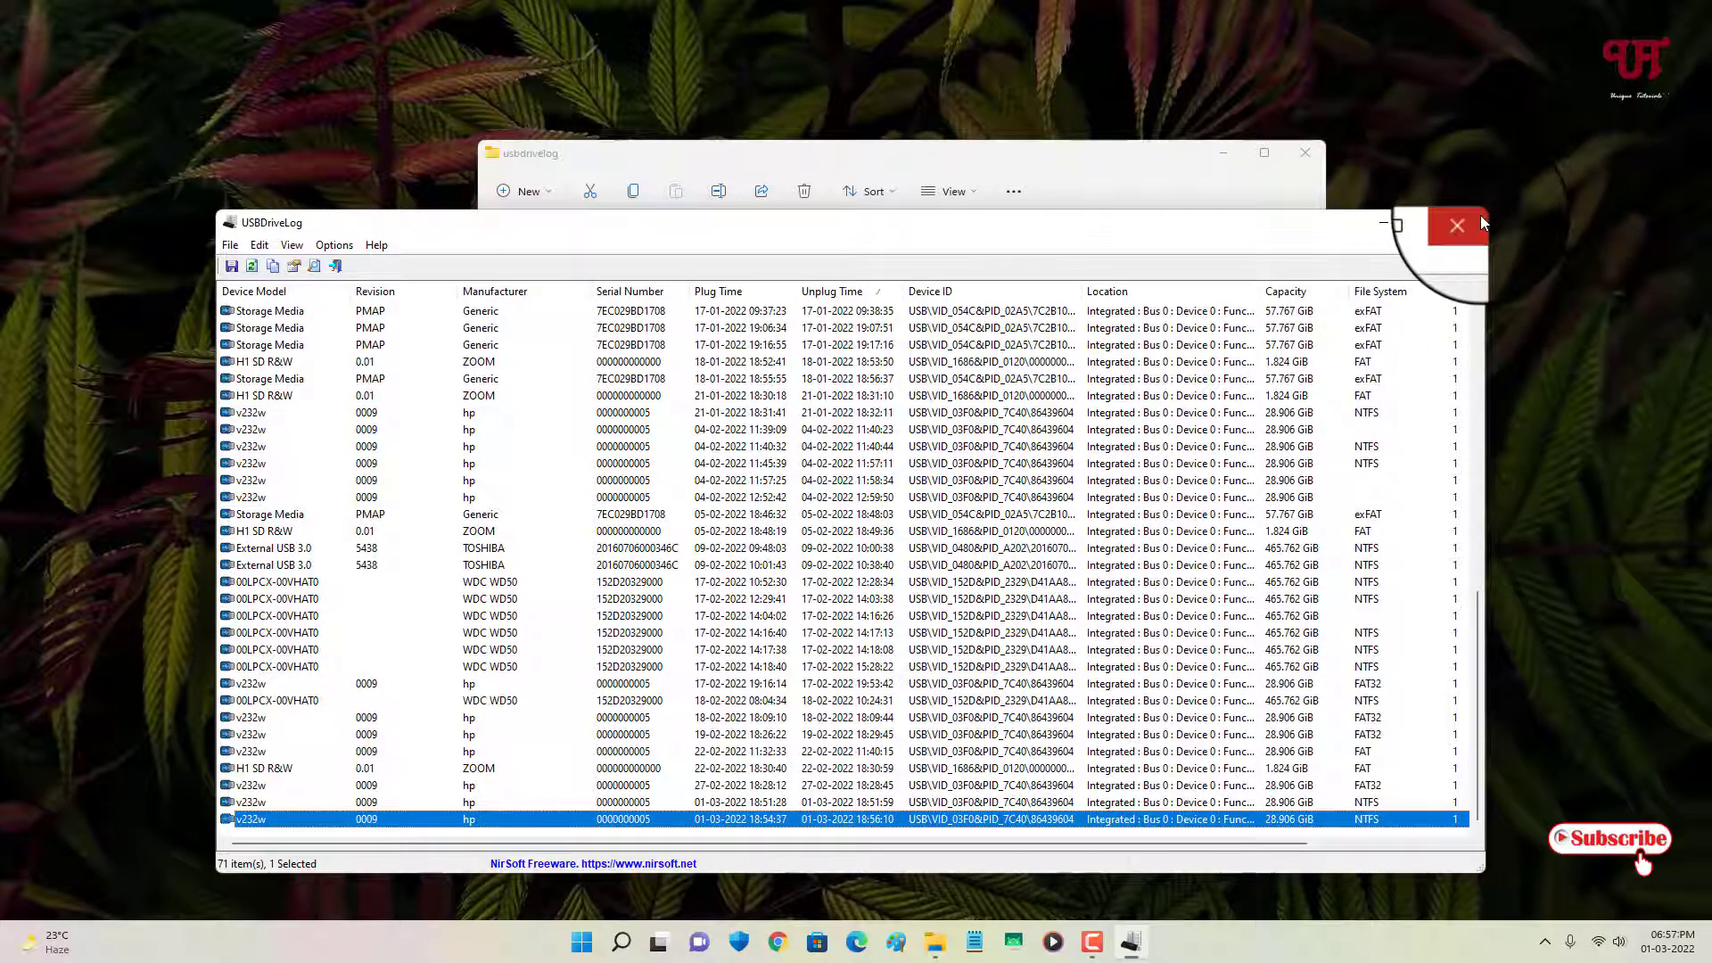
Close USBDriveLog and the usbdrivelog folder window, leaving the desktop
{"action": "left_click", "coordinate": [1457, 224]}
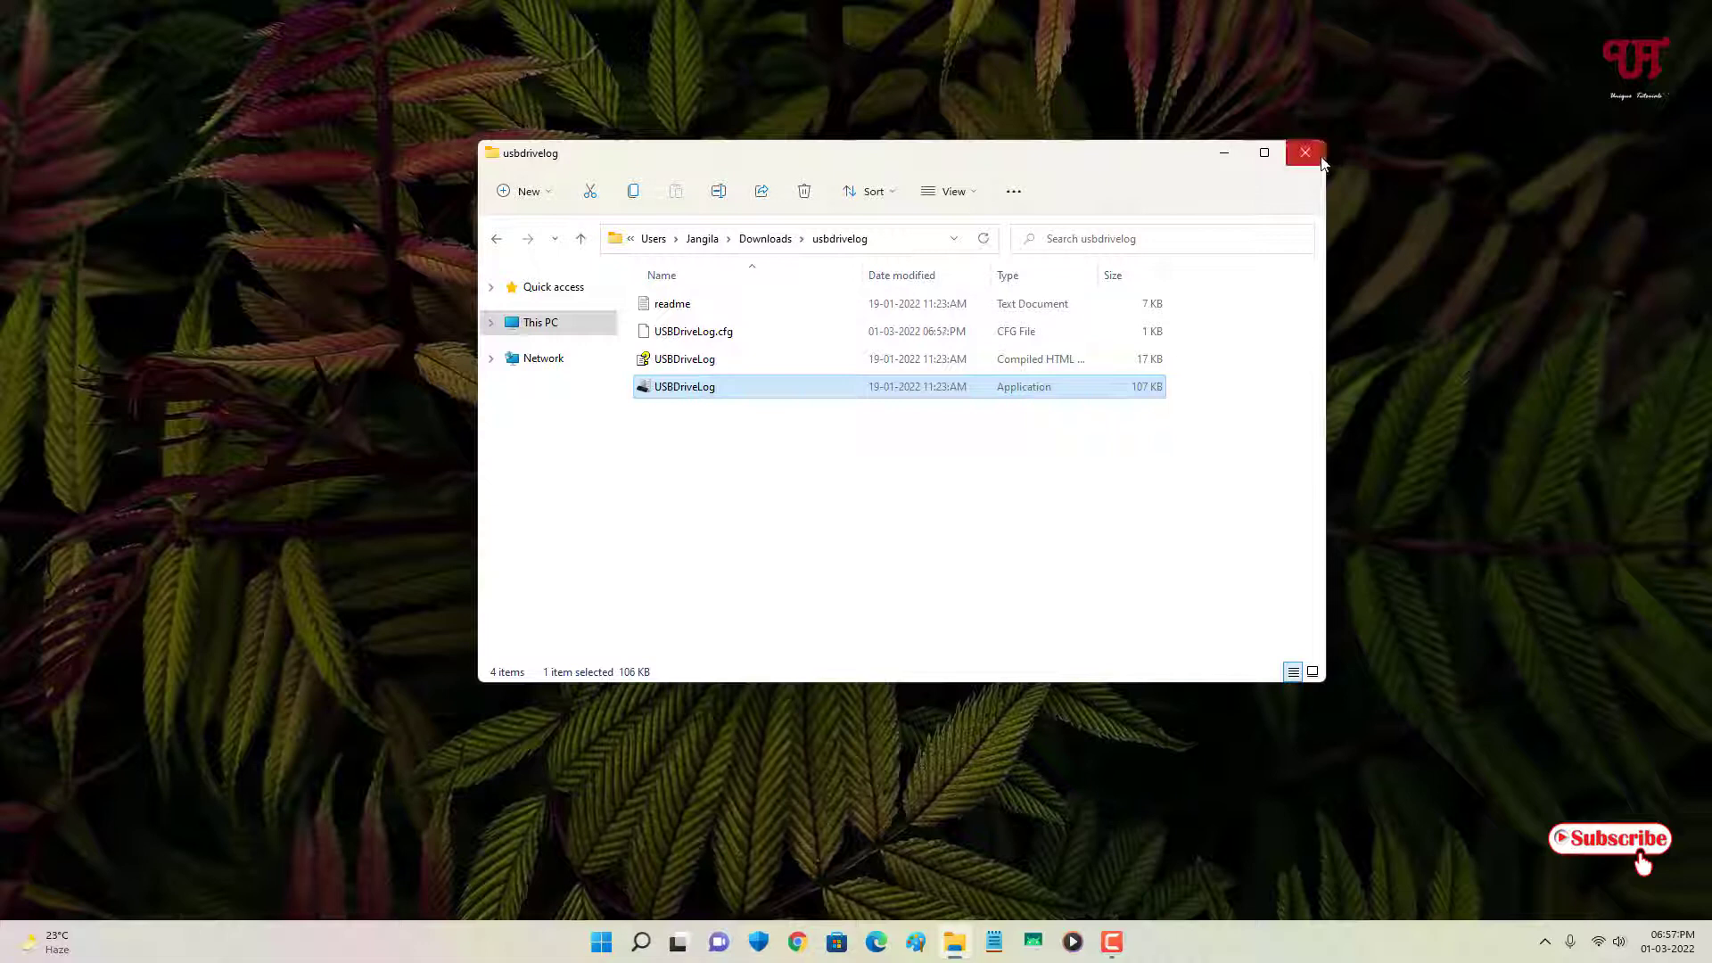
{"action": "left_click", "coordinate": [1304, 152]}
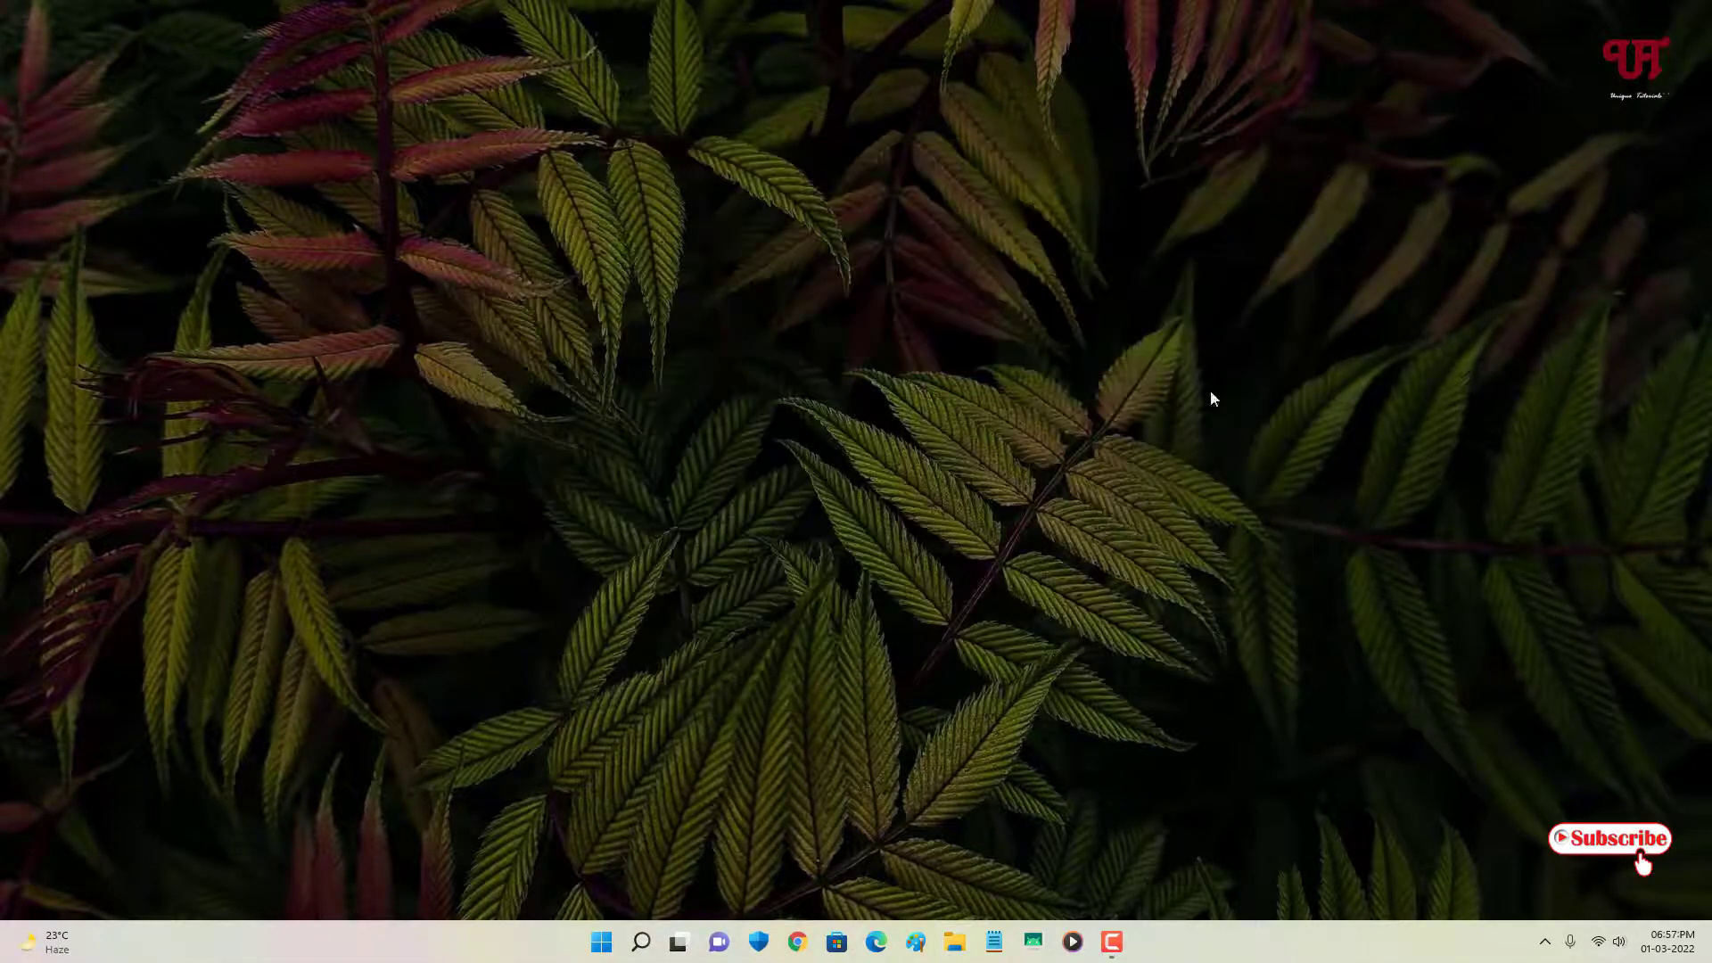